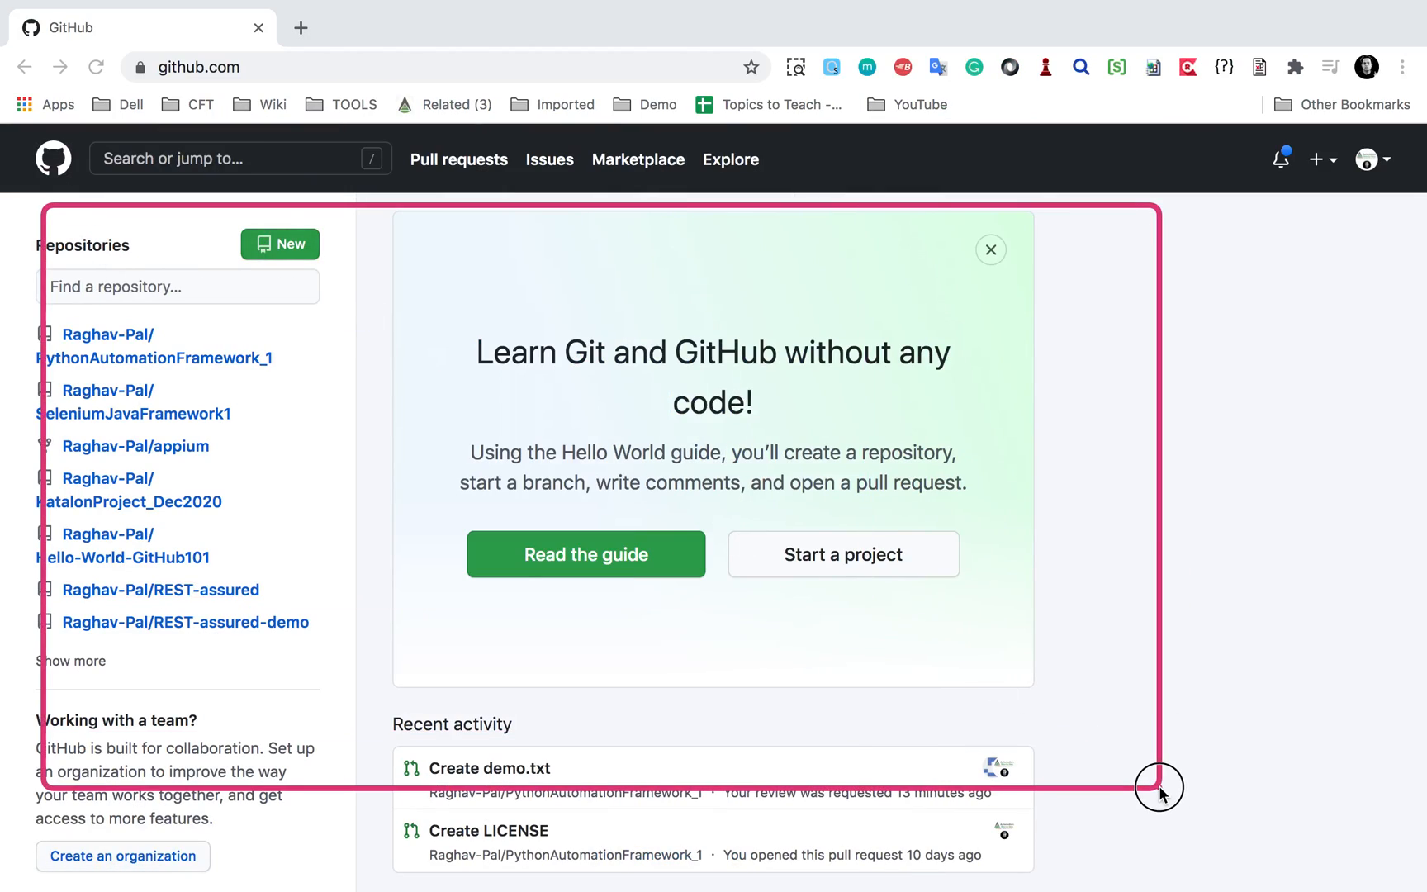
{"action": "mouse_move", "coordinate": [133, 401]}
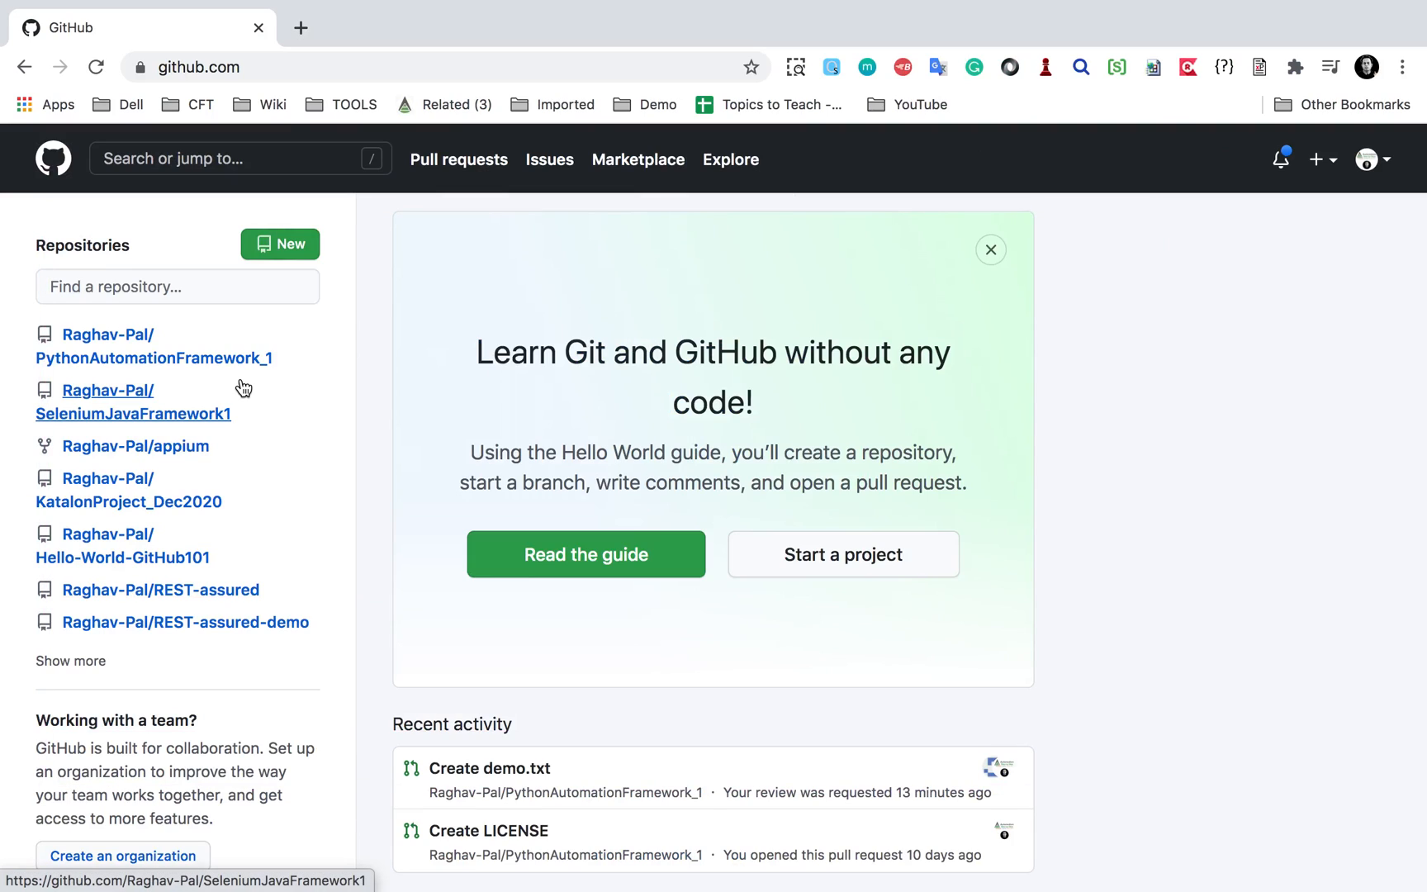
Step: Open the Raghav-Pal/SeleniumJavaFramework1 repository from the dashboard sidebar
{"action": "left_click", "coordinate": [132, 401]}
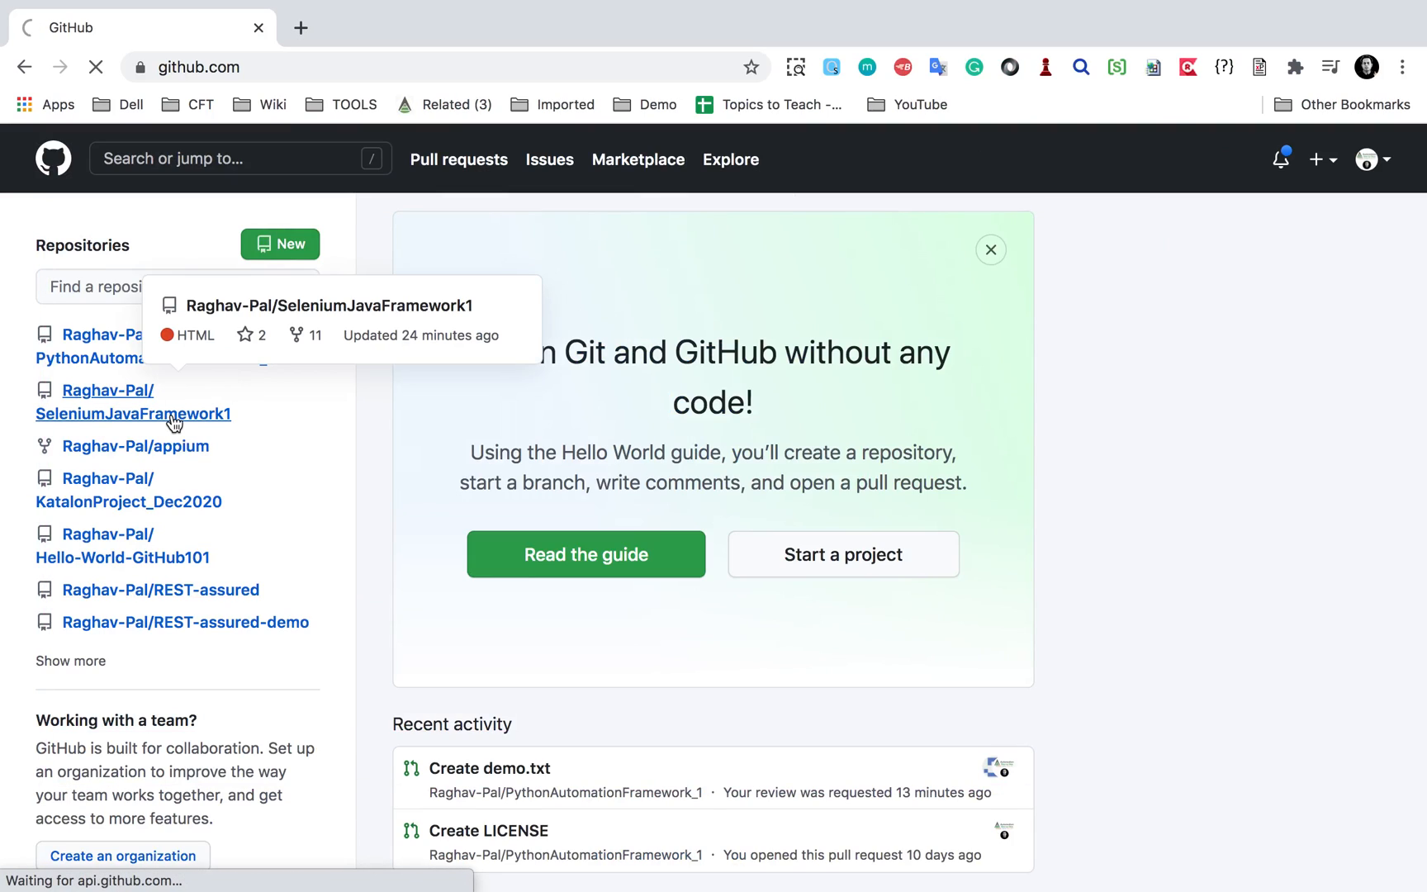
{"action": "left_click", "coordinate": [134, 402]}
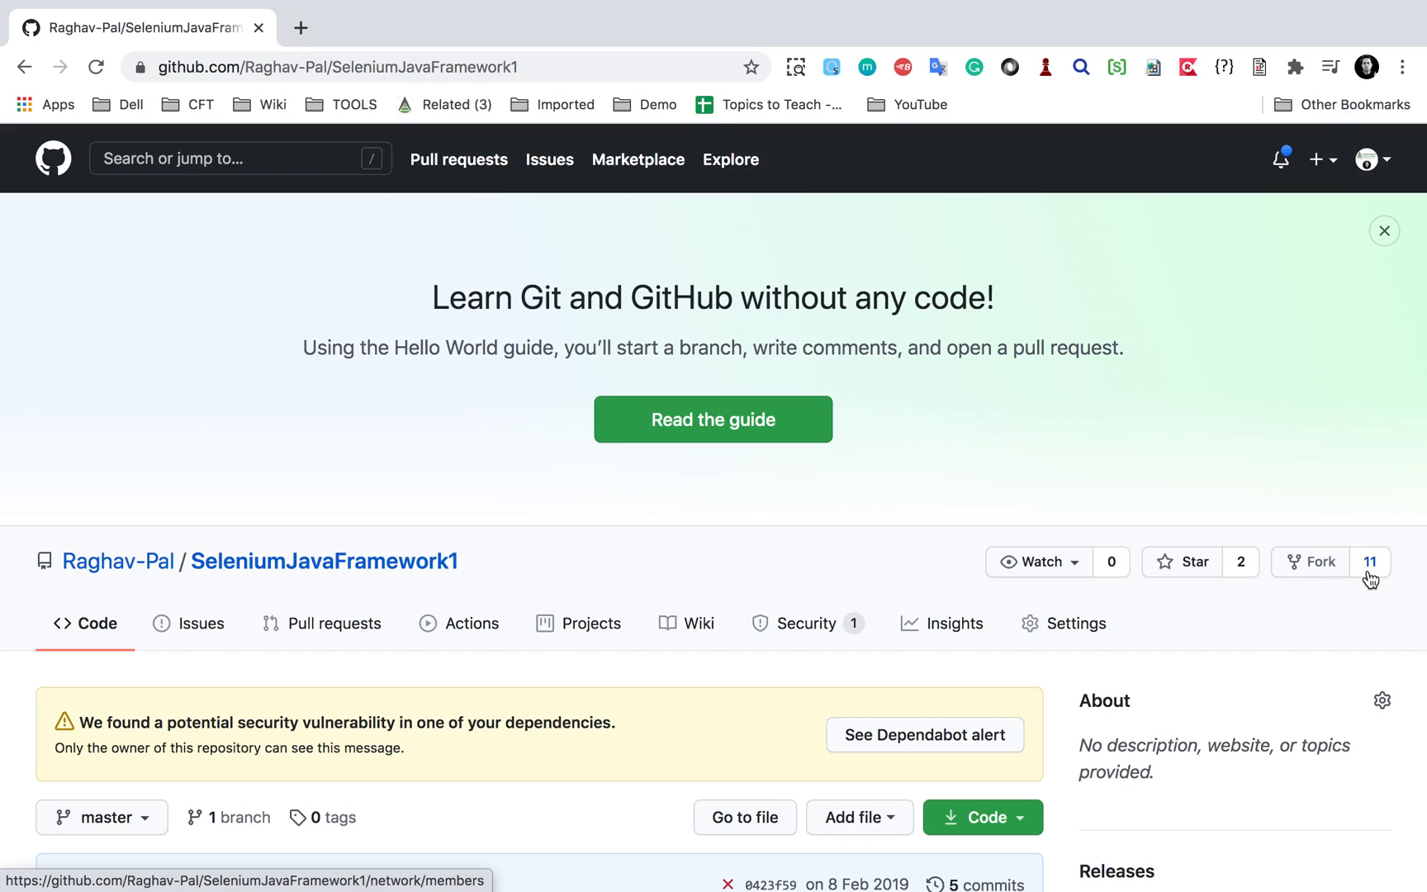
{"action": "mouse_move", "coordinate": [1318, 562]}
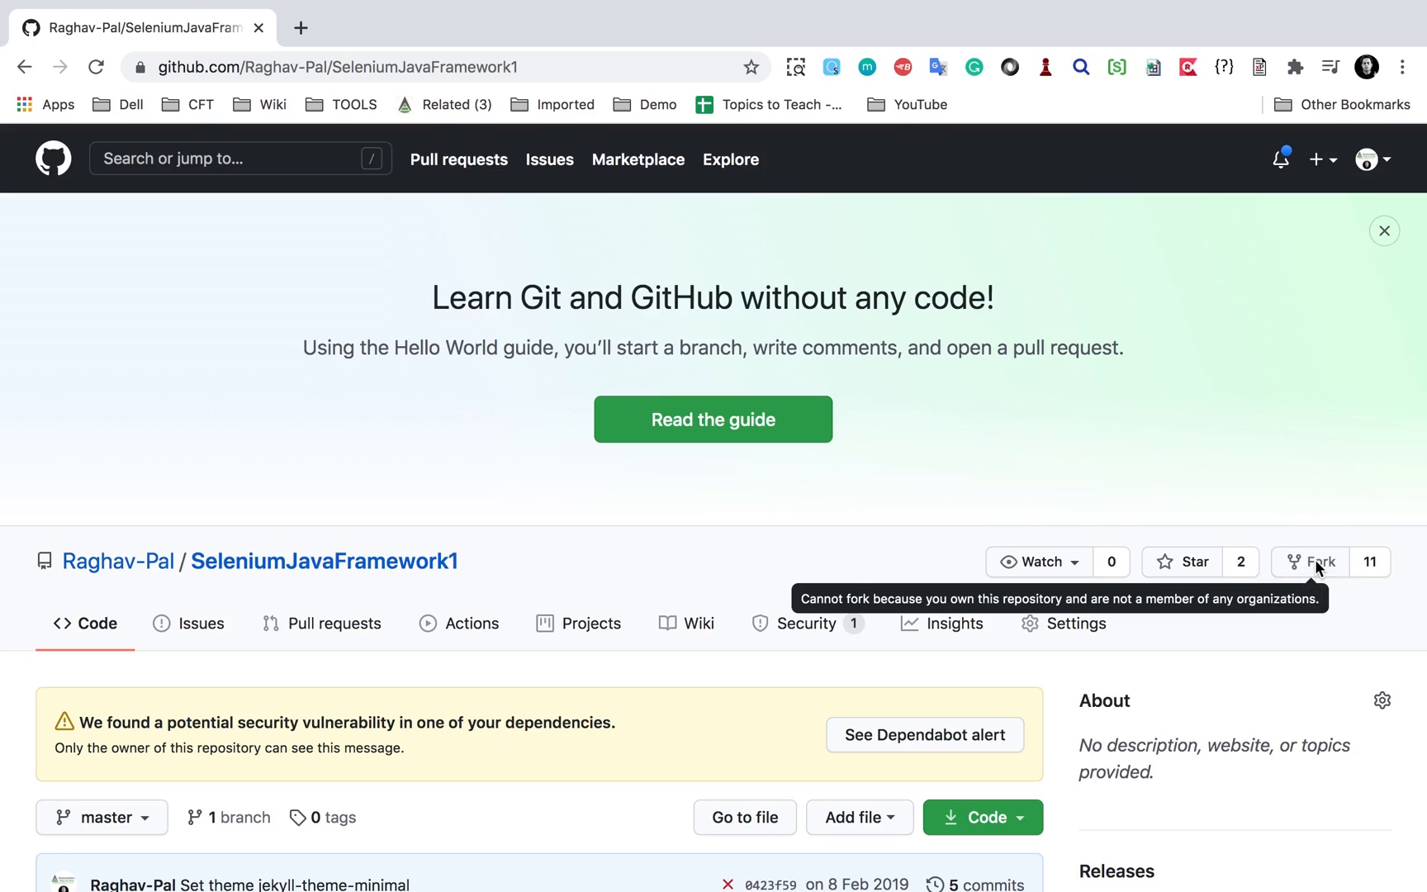
{"action": "mouse_move", "coordinate": [1132, 611]}
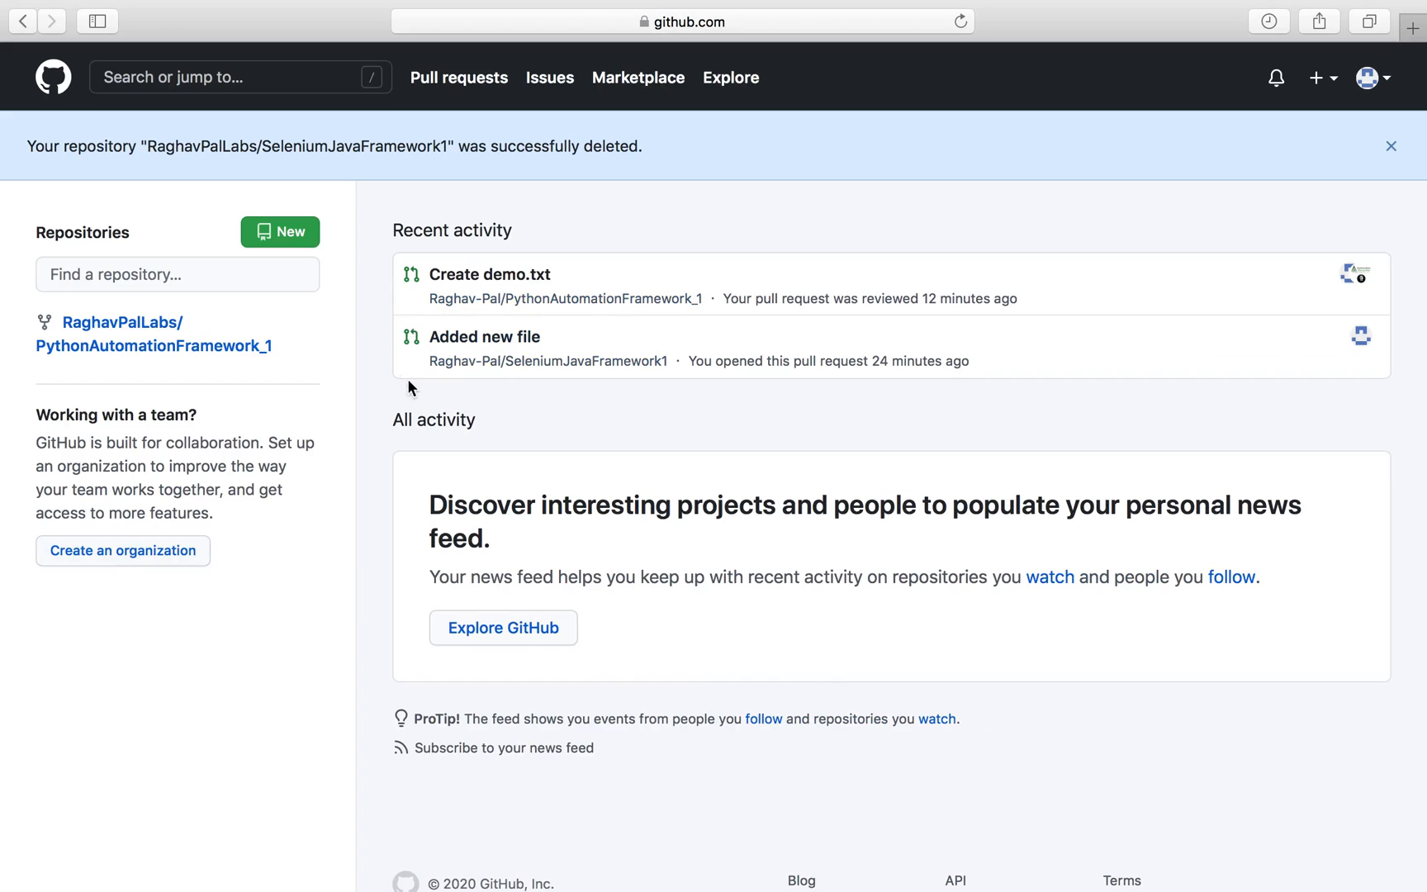
{"action": "mouse_move", "coordinate": [314, 314]}
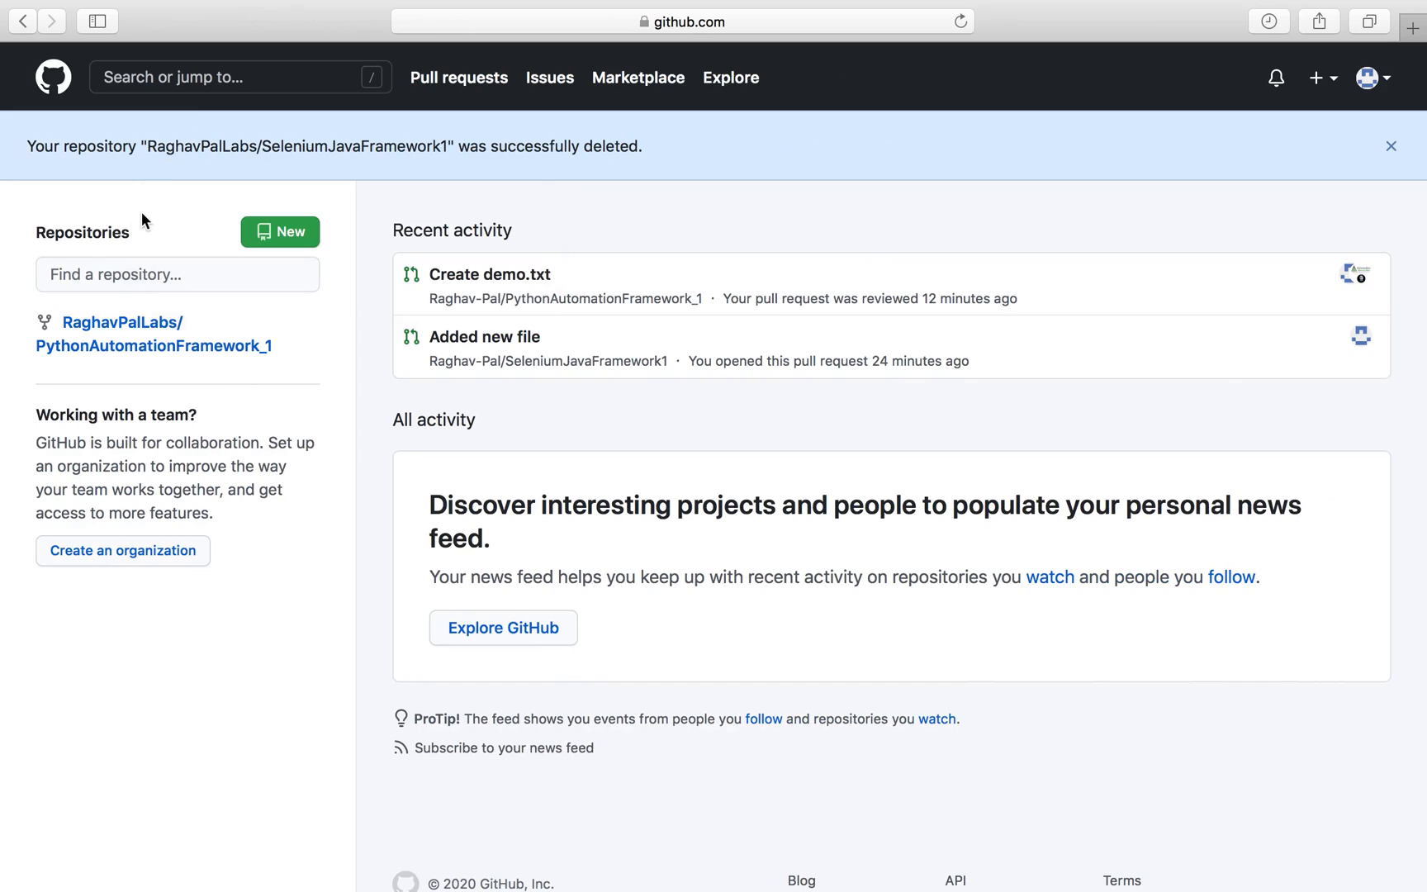
Step: Search GitHub for SeleniumJavaFramework1 to list matching repositories
{"action": "type", "text": "SeleniumJavaFramework1"}
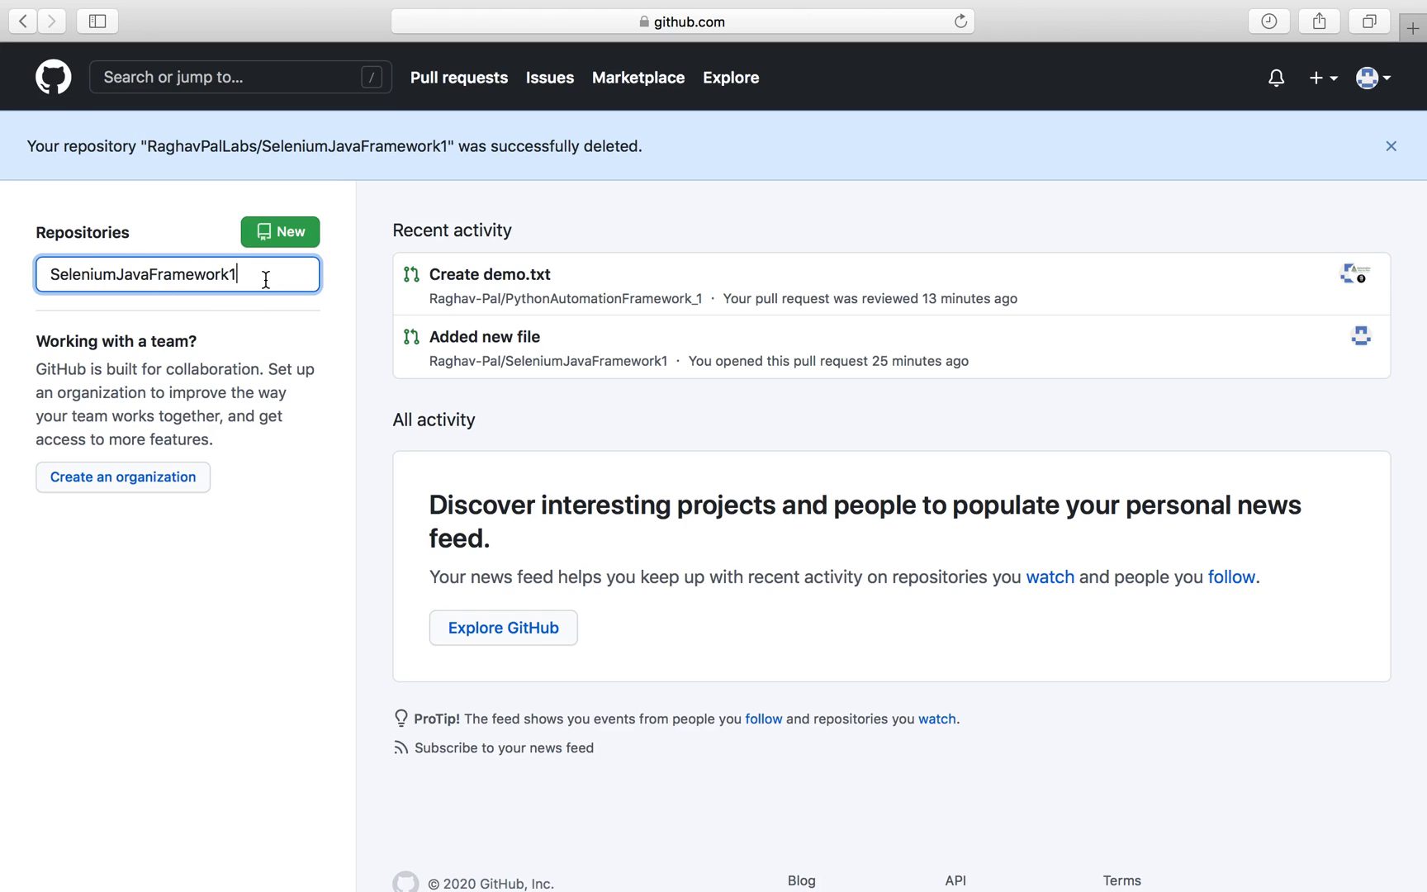
{"action": "left_click", "coordinate": [228, 76]}
{"action": "type", "text": "SeleniumJavaFramework1"}
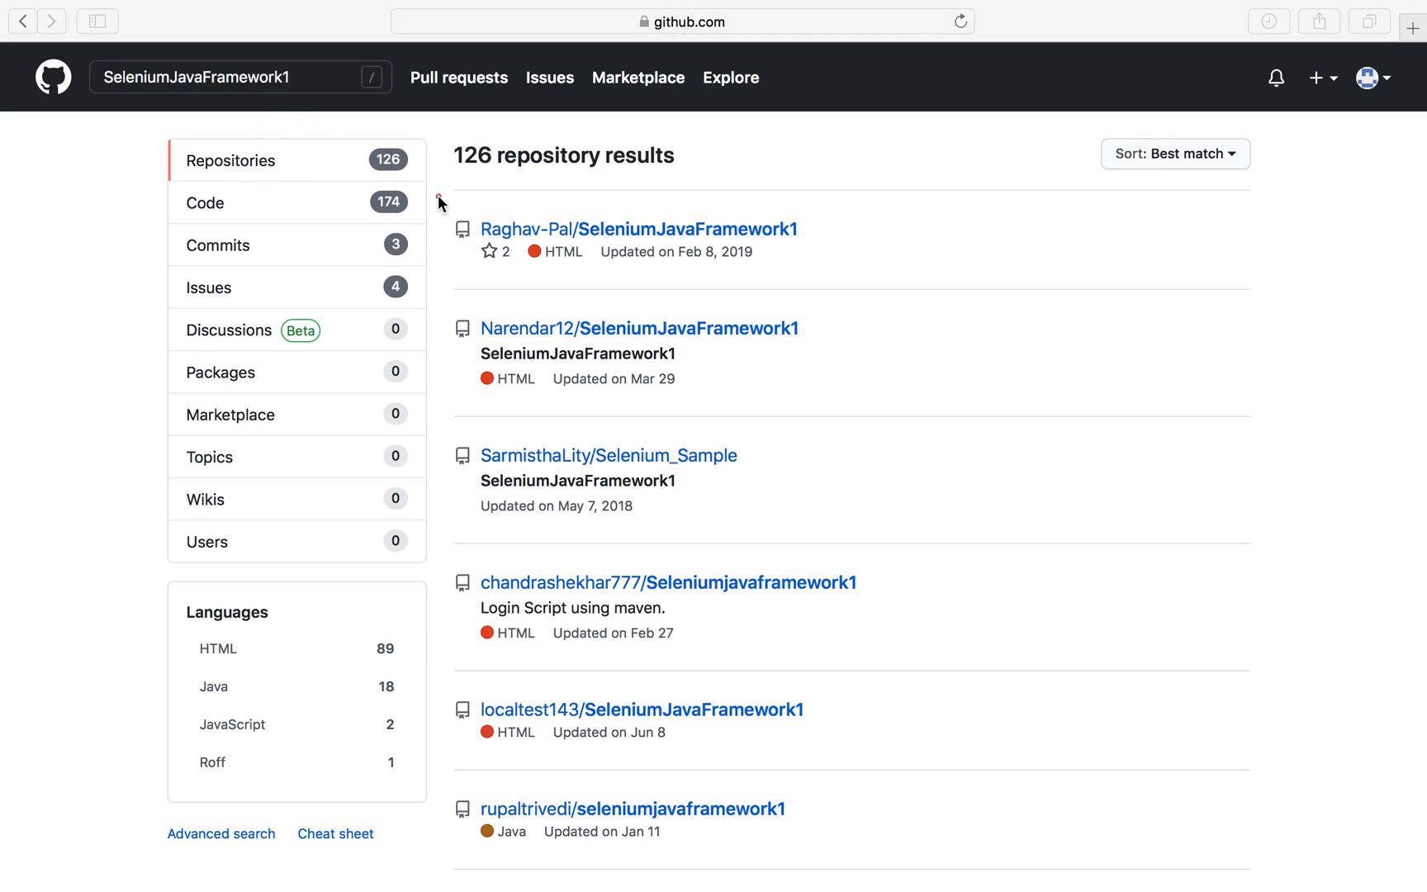
{"action": "mouse_move", "coordinate": [745, 229]}
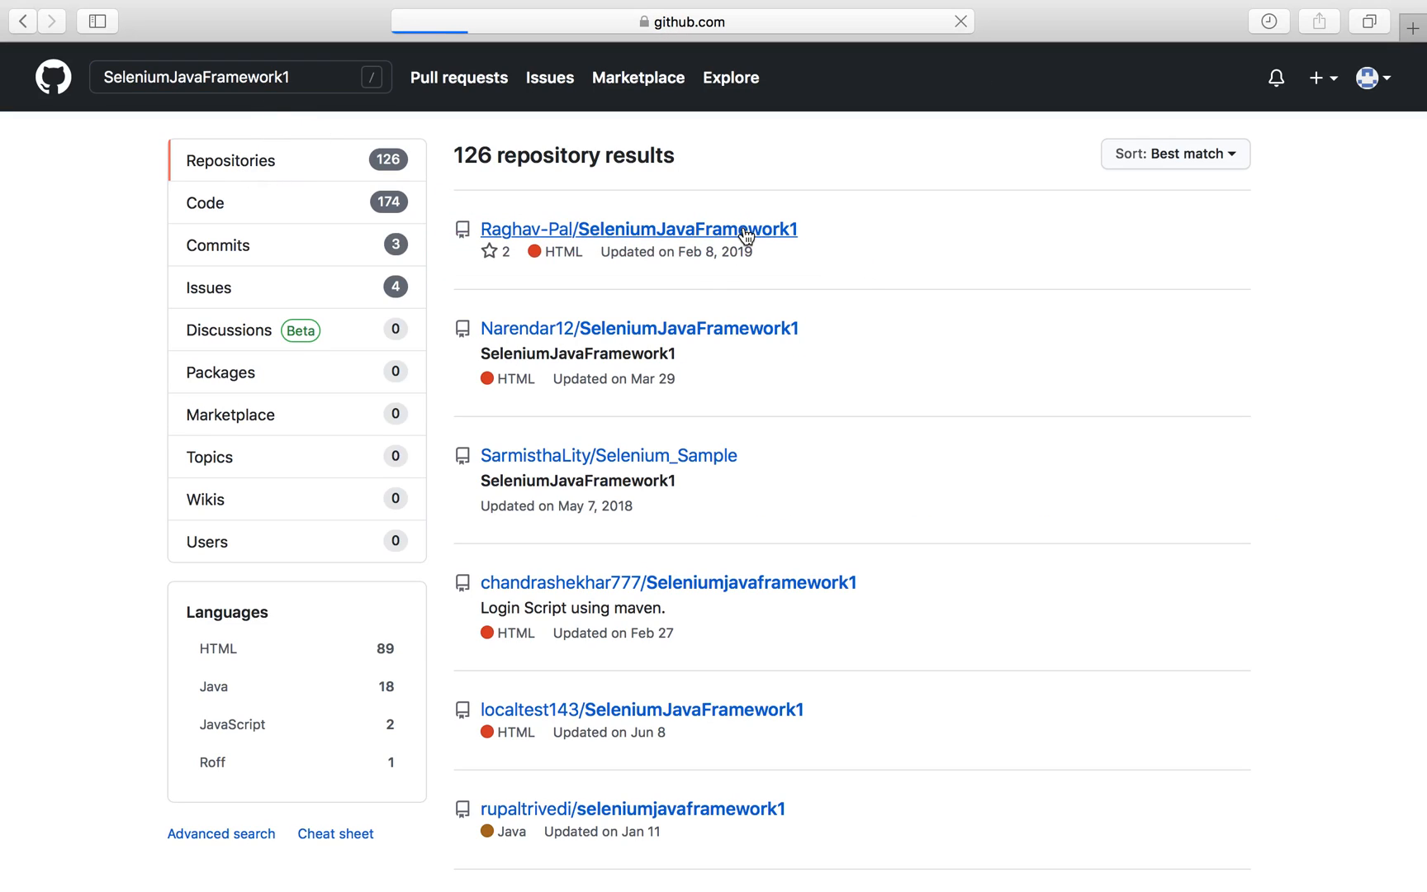
Step: Fork Raghav-Pal/SeleniumJavaFramework1 into the RaghavPalLabs account
{"action": "left_click", "coordinate": [639, 228]}
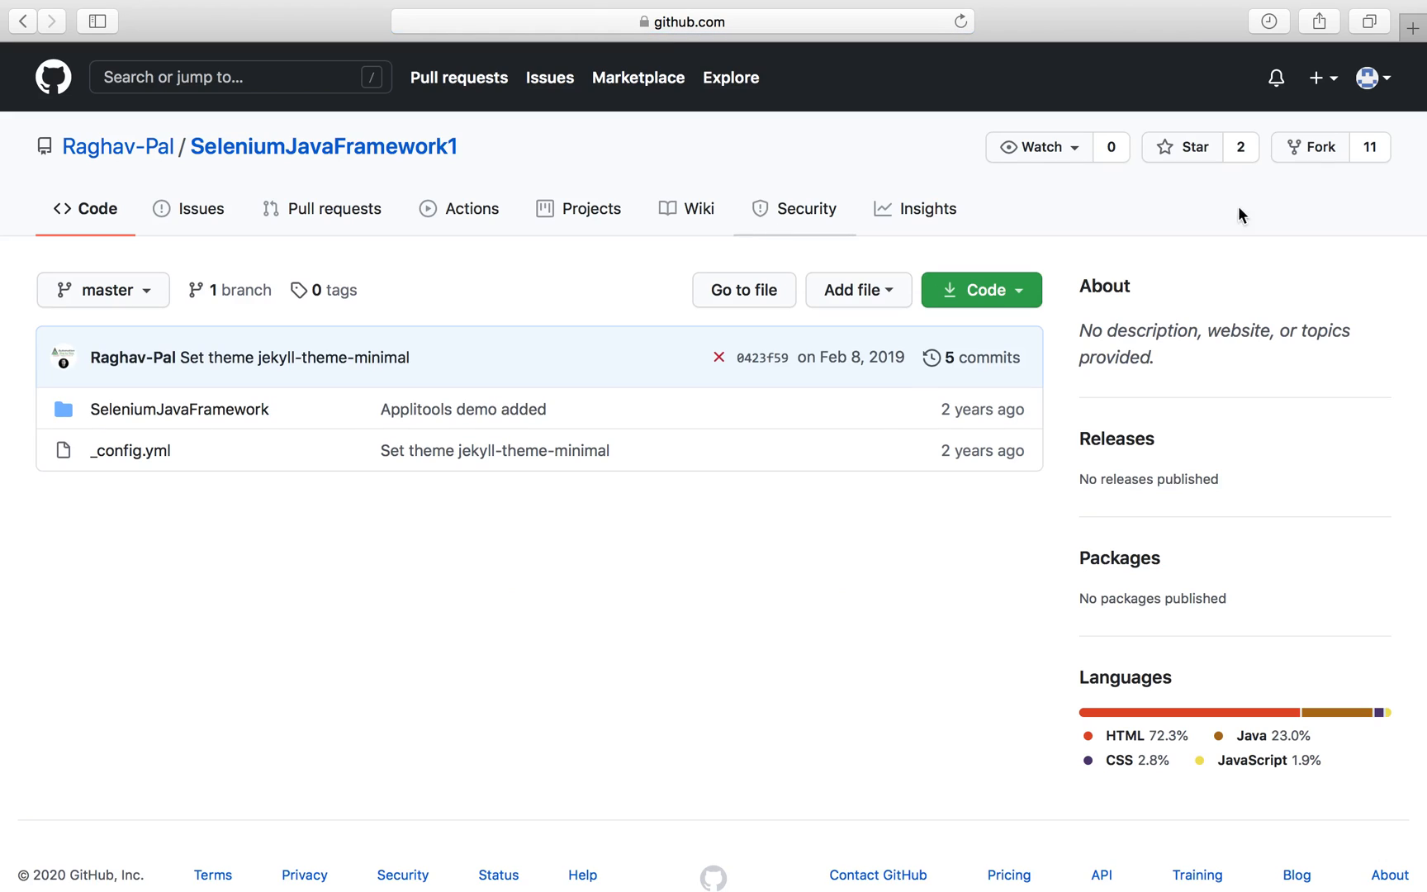
{"action": "mouse_move", "coordinate": [1320, 147]}
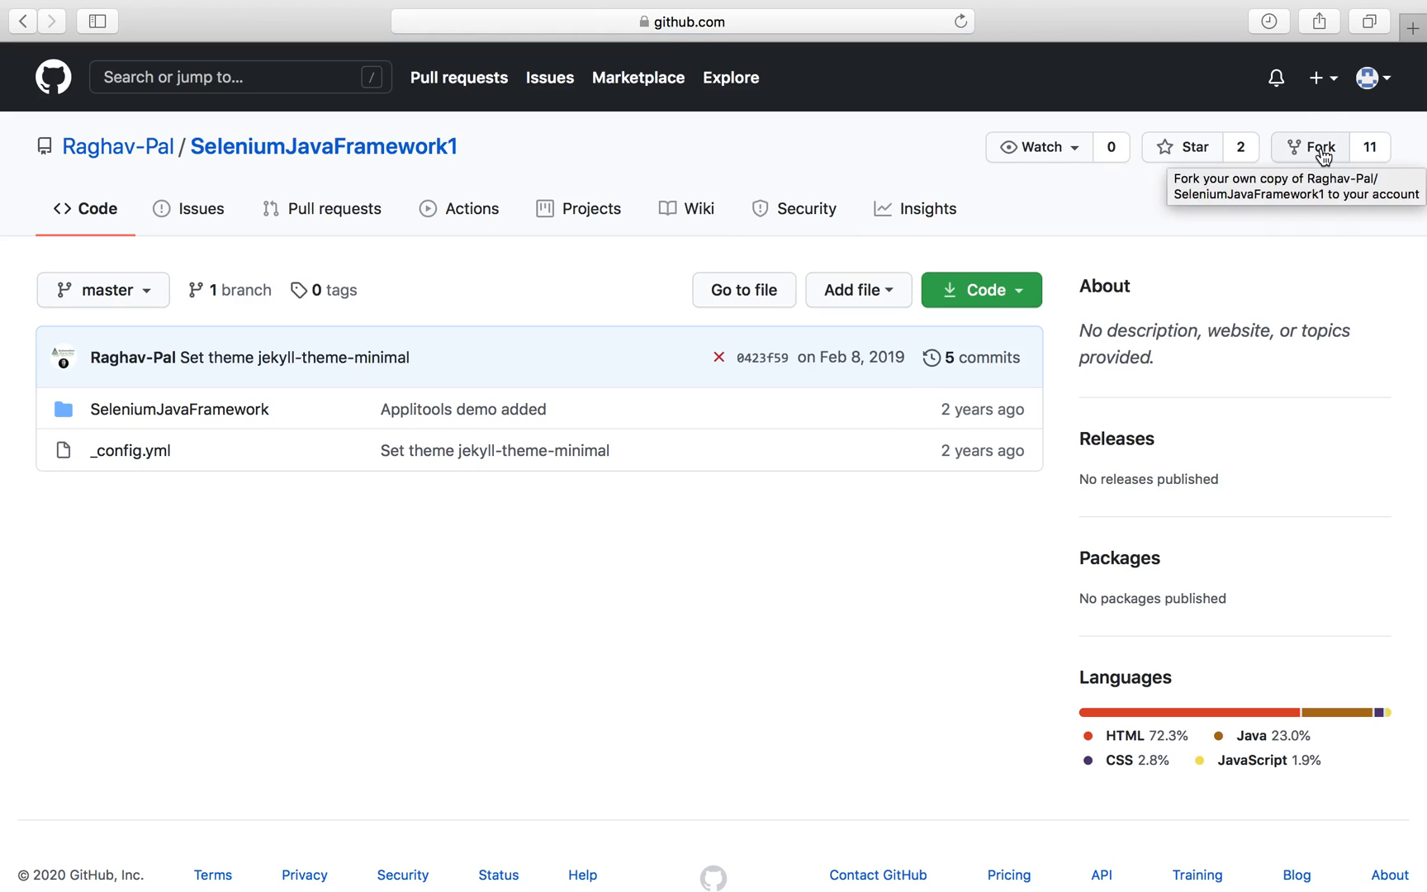
{"action": "left_click", "coordinate": [1310, 147]}
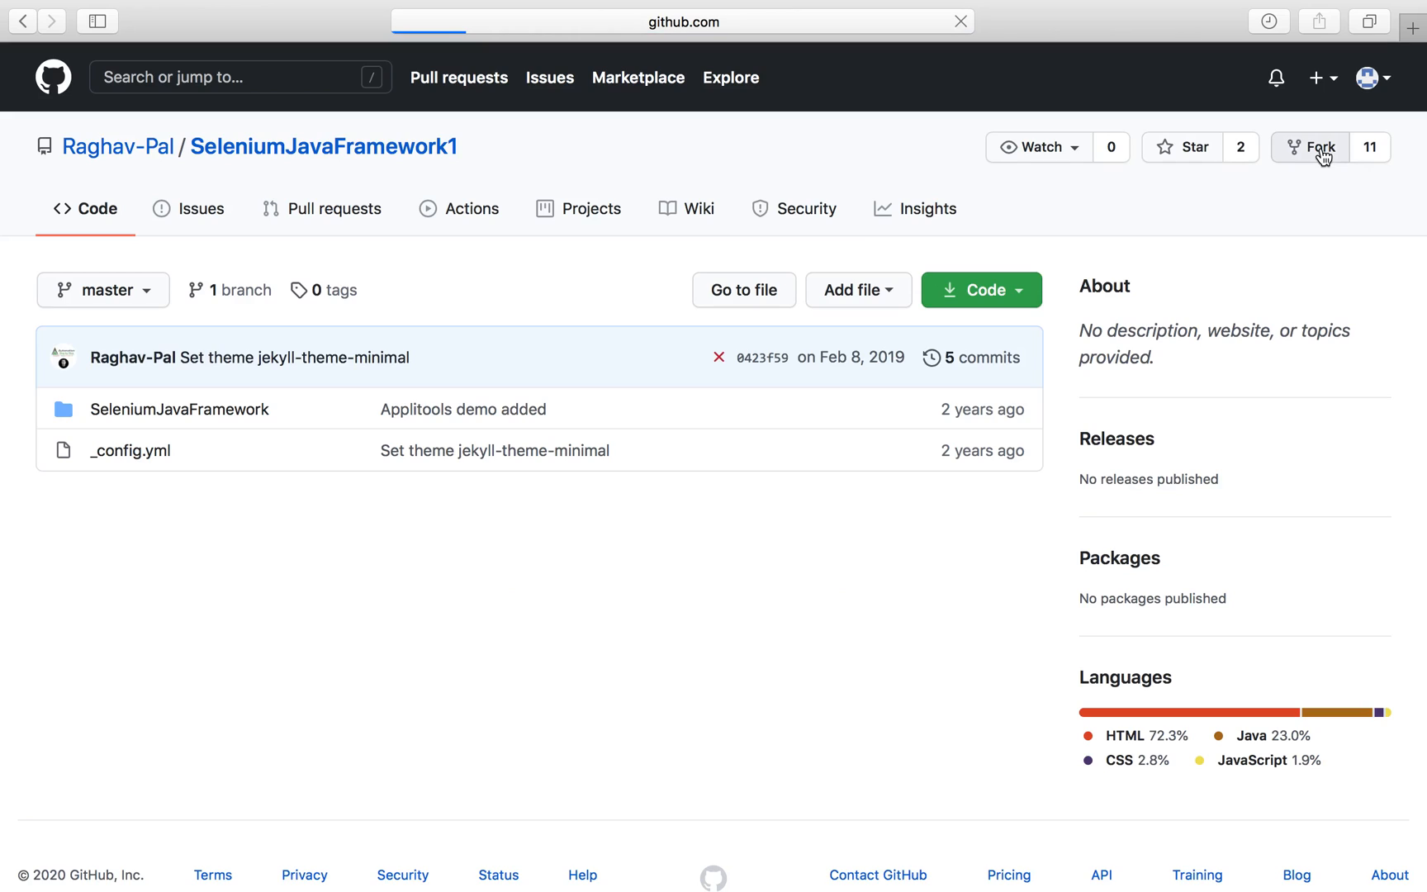
{"action": "left_click", "coordinate": [1319, 147]}
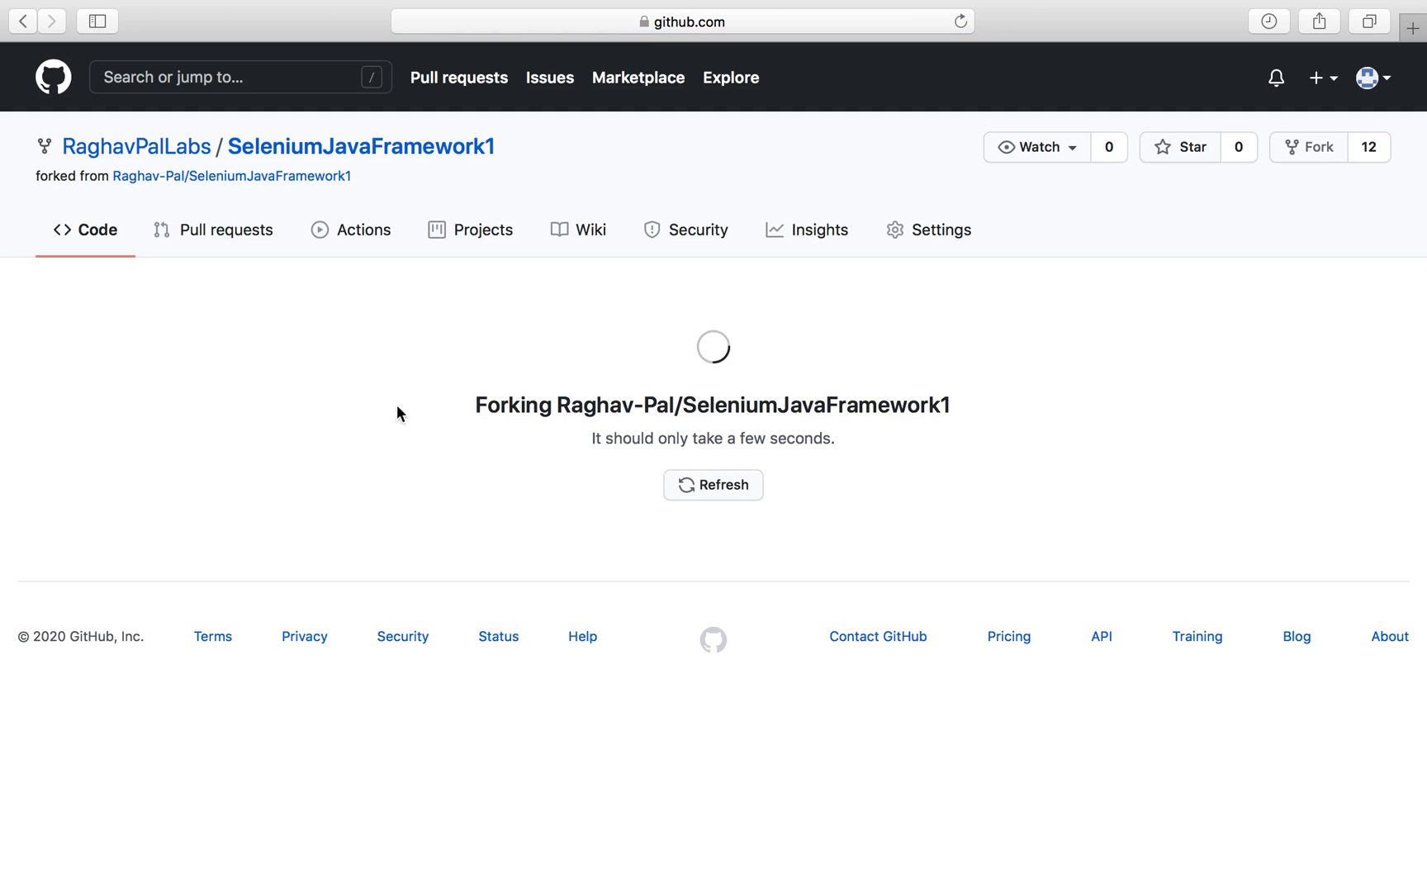
{"action": "mouse_move", "coordinate": [383, 420]}
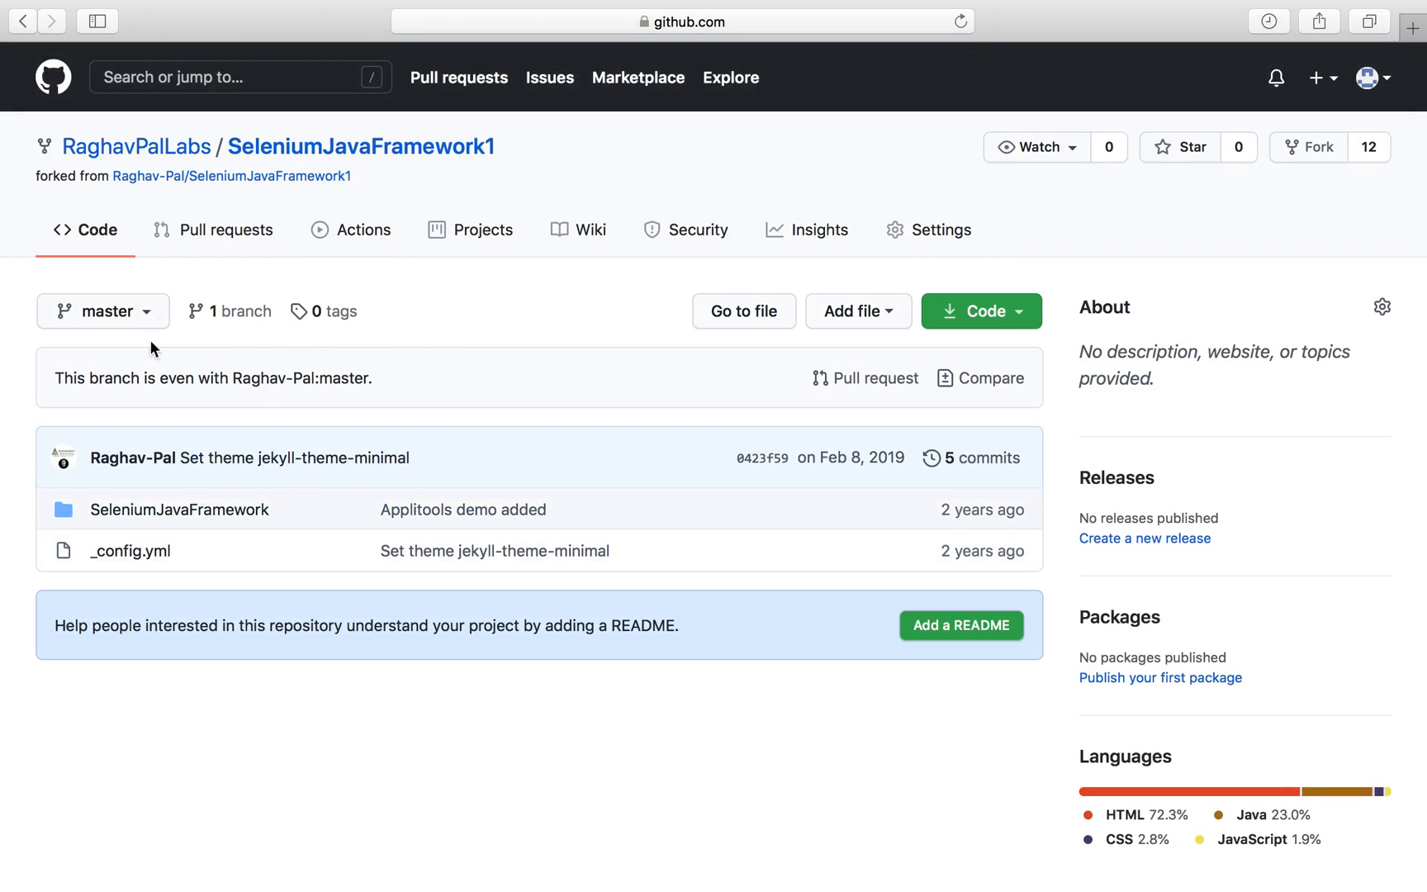
{"action": "mouse_move", "coordinate": [278, 618]}
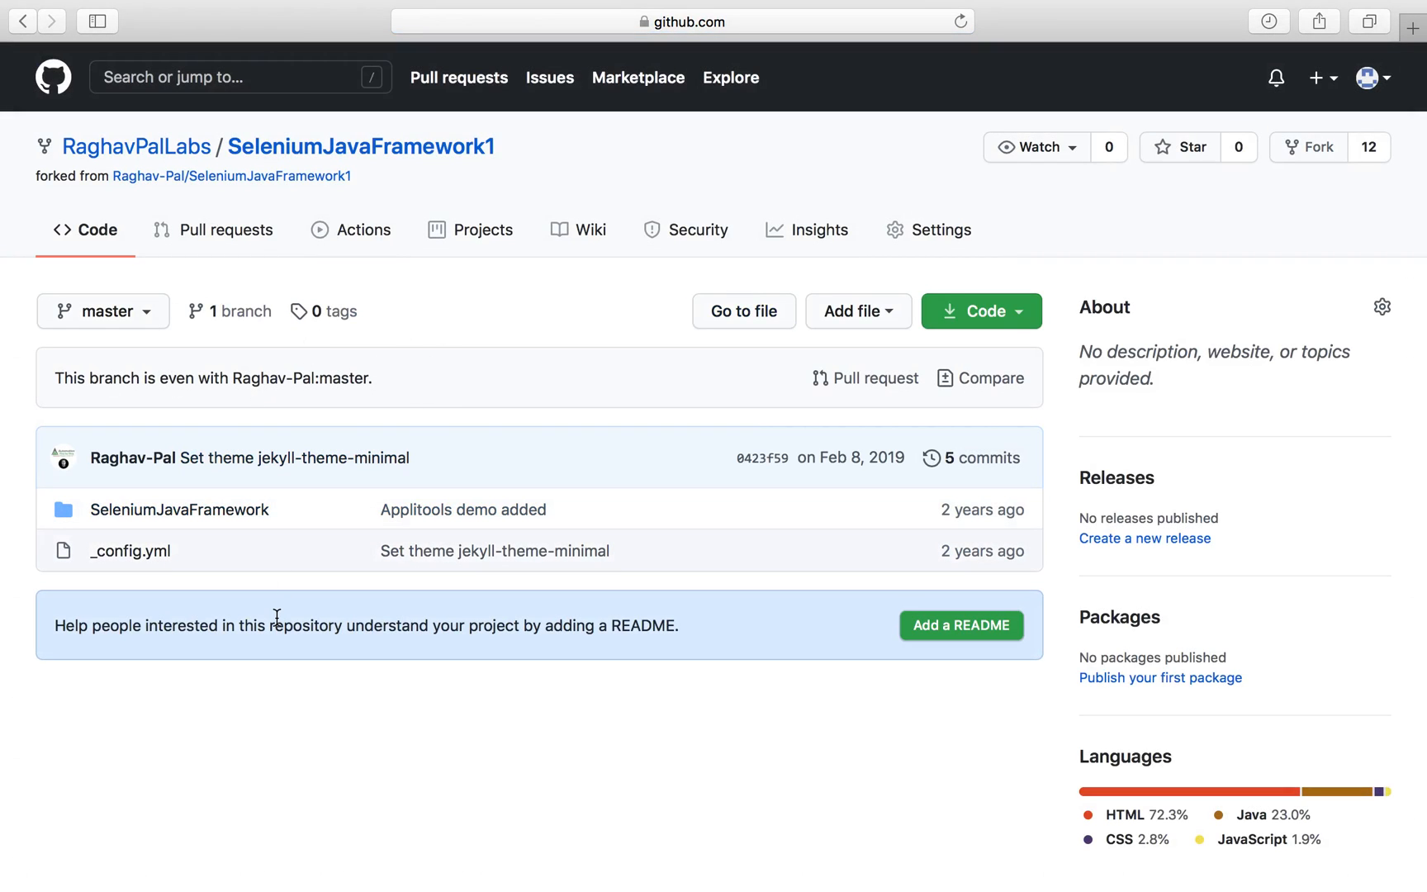
{"action": "mouse_move", "coordinate": [786, 549]}
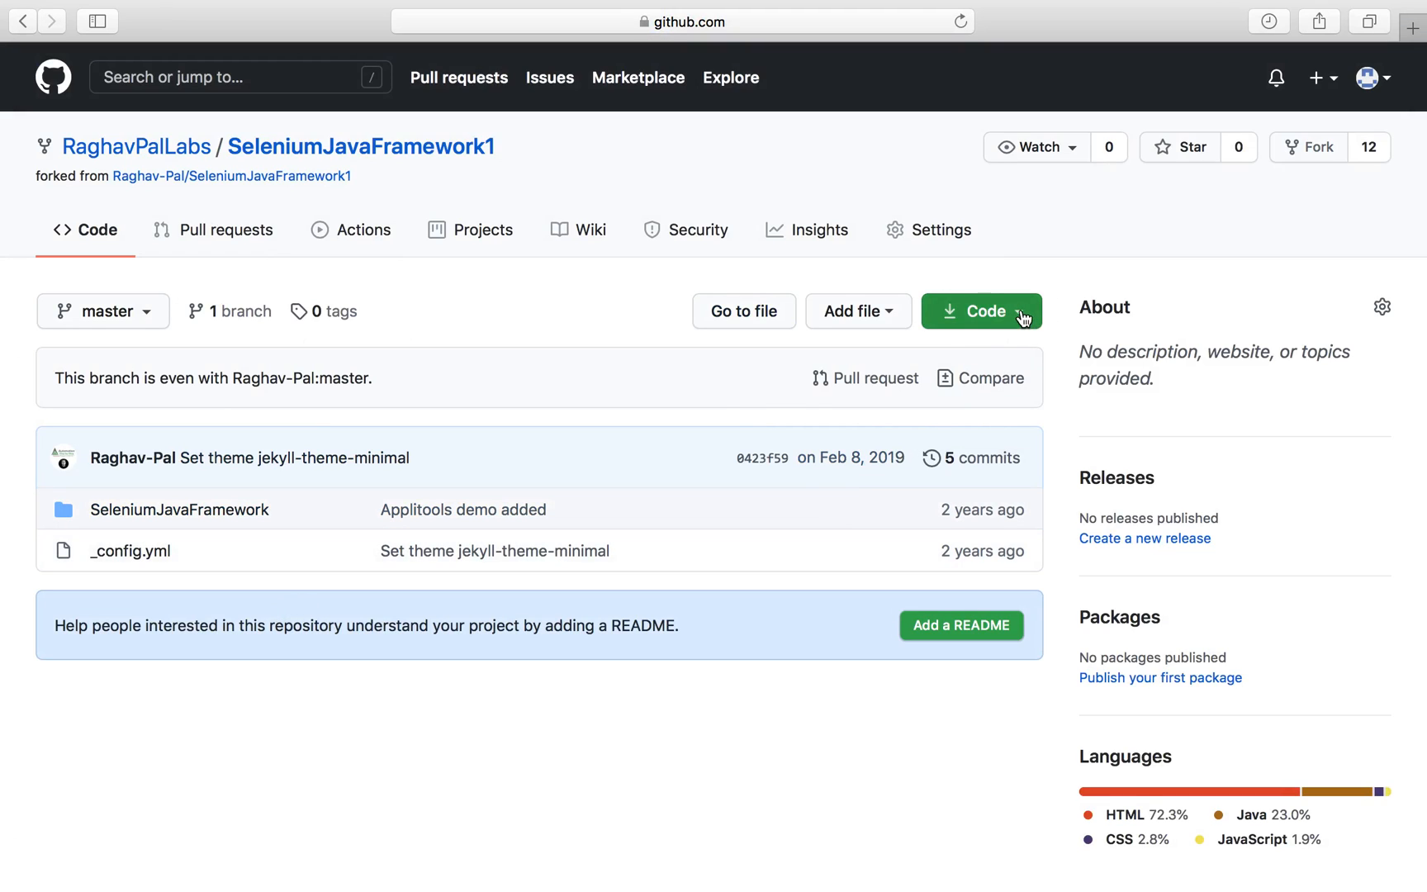
{"action": "left_click", "coordinate": [979, 311]}
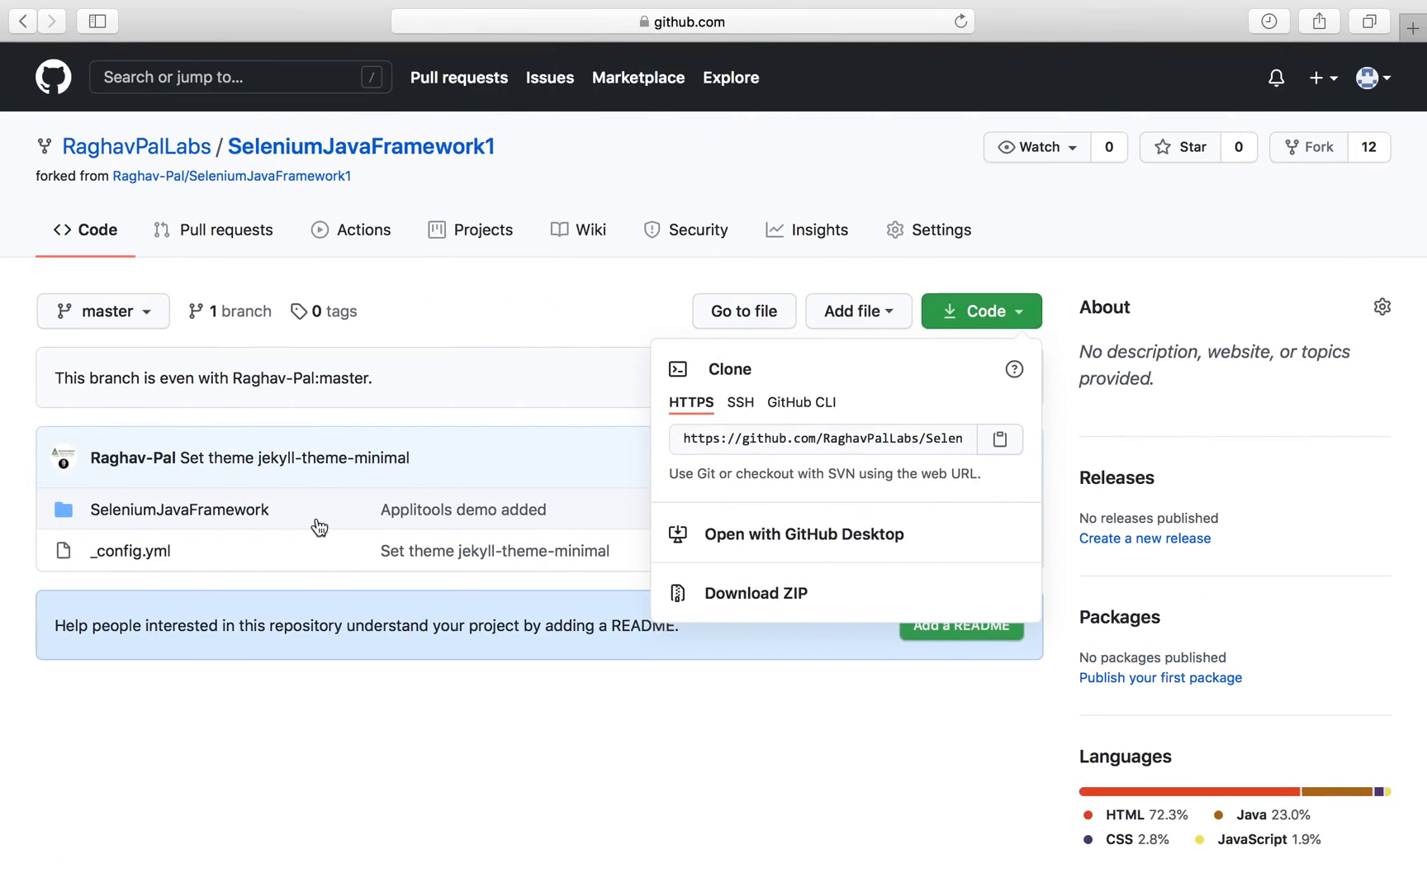
{"action": "mouse_move", "coordinate": [1106, 256]}
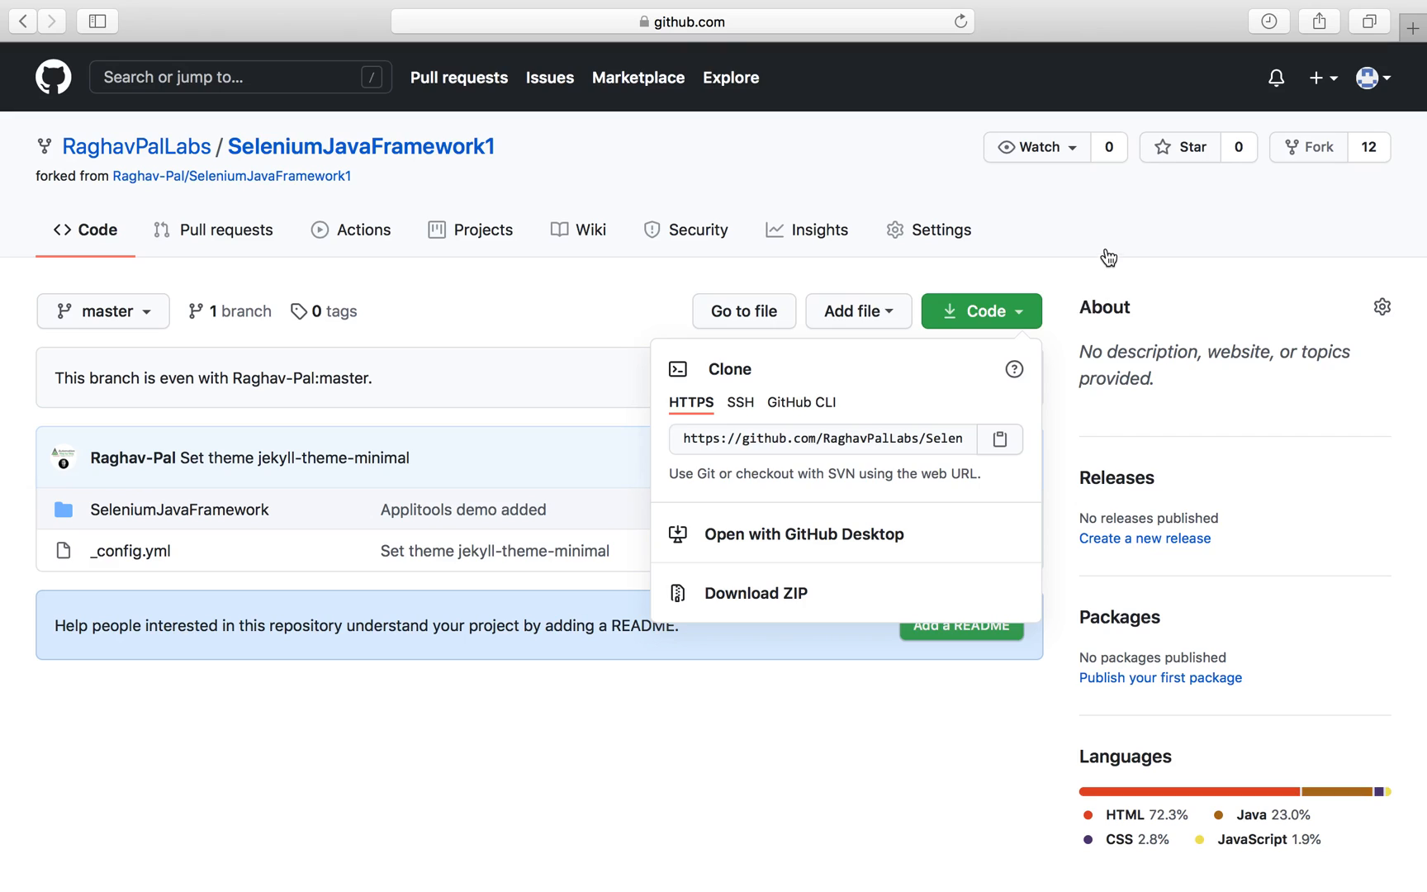
{"action": "mouse_move", "coordinate": [729, 828]}
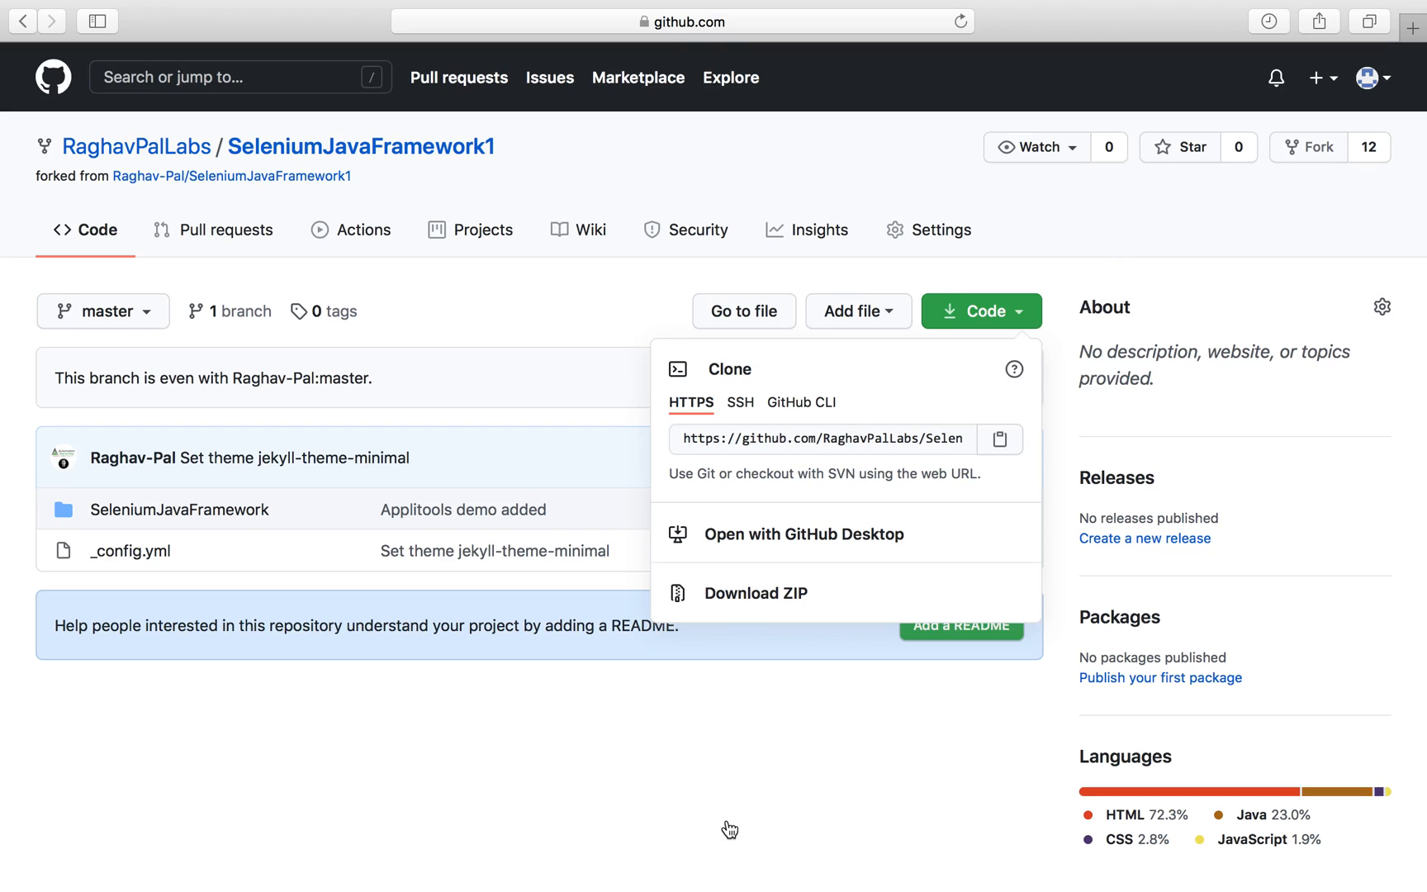
{"action": "mouse_move", "coordinate": [717, 804]}
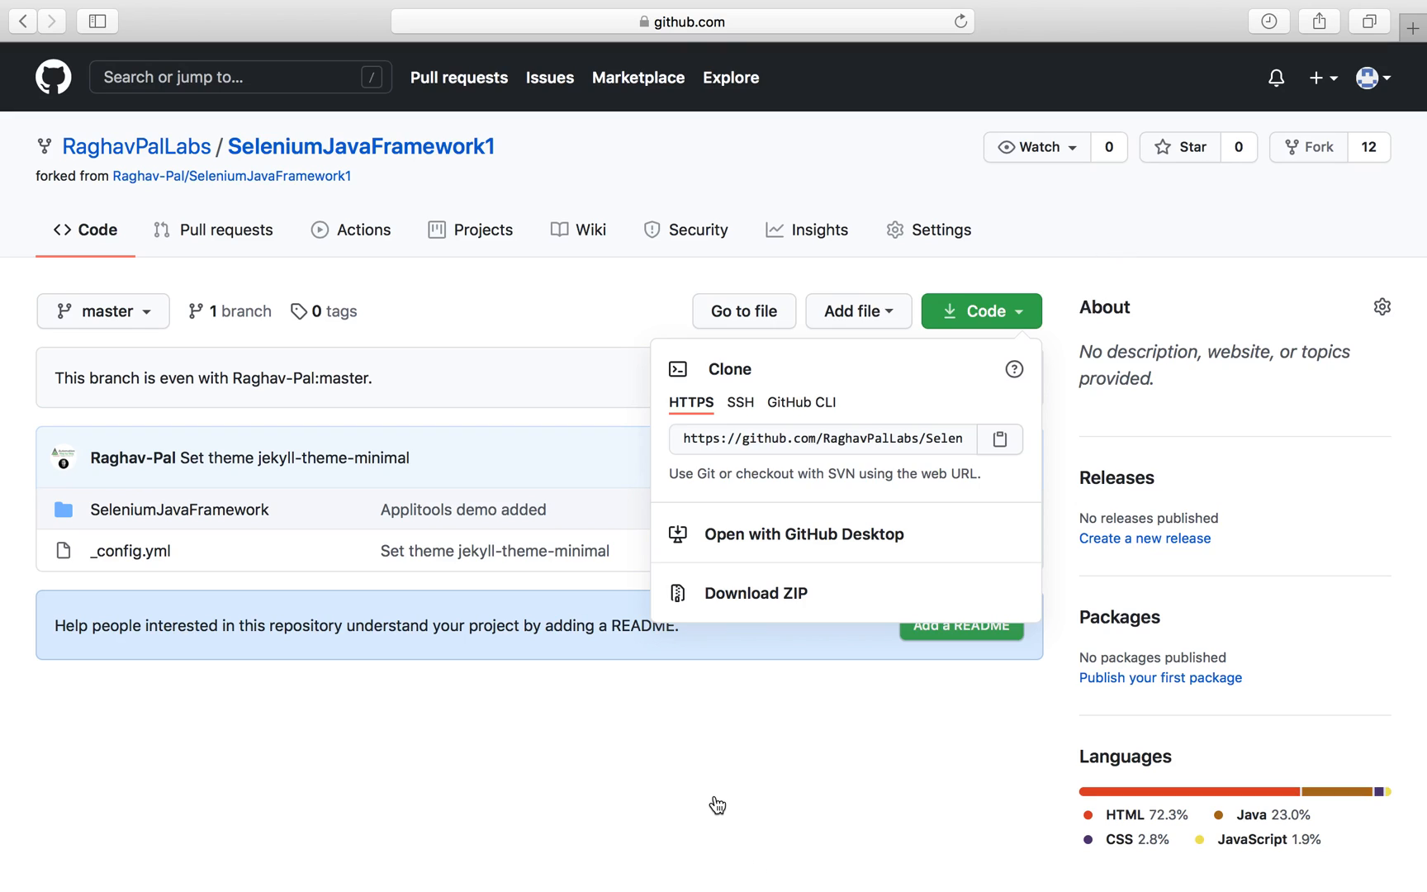
{"action": "mouse_move", "coordinate": [1262, 204]}
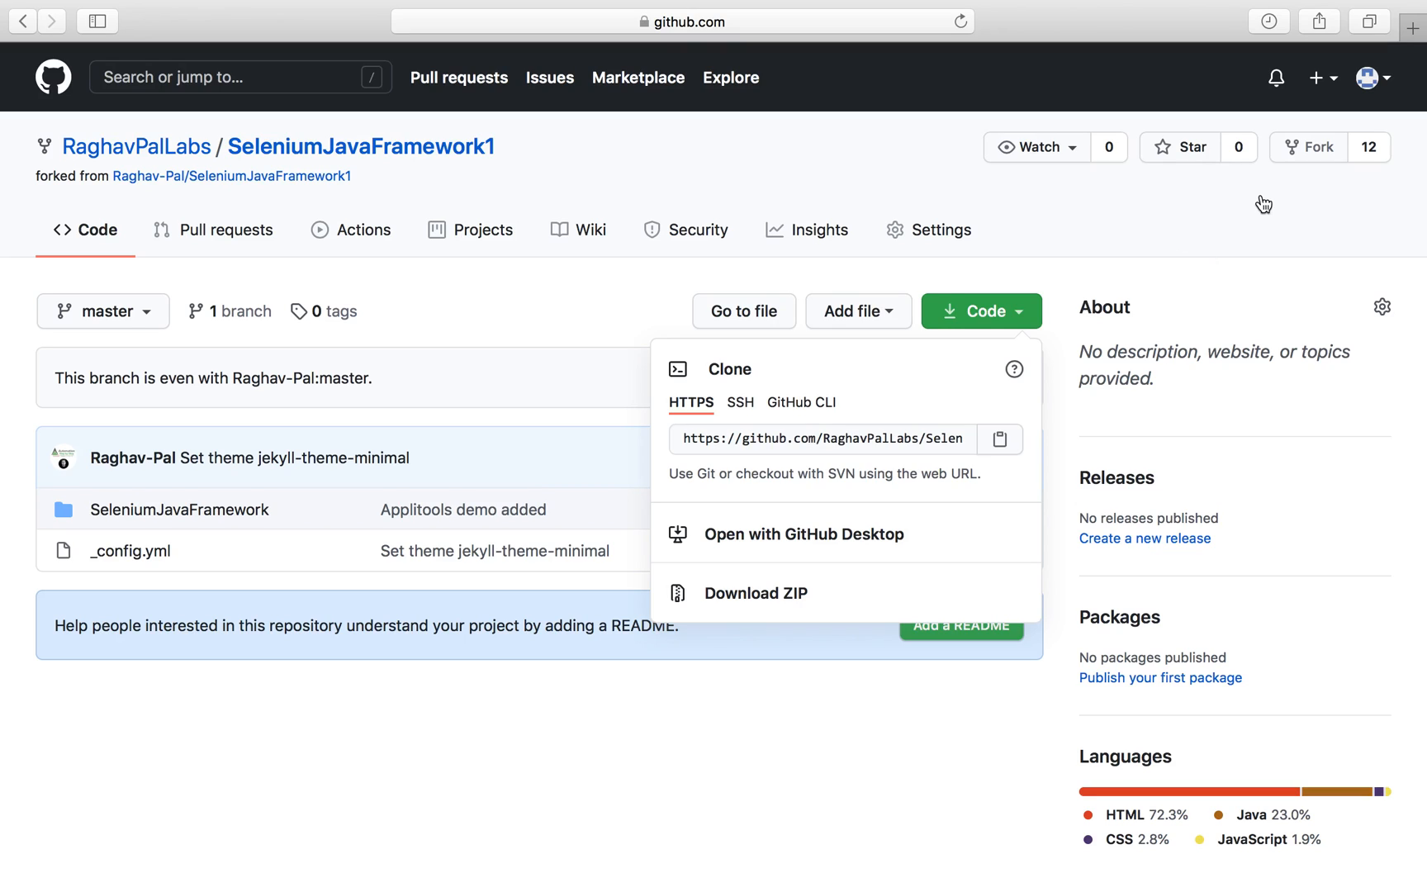
{"action": "mouse_move", "coordinate": [1108, 209]}
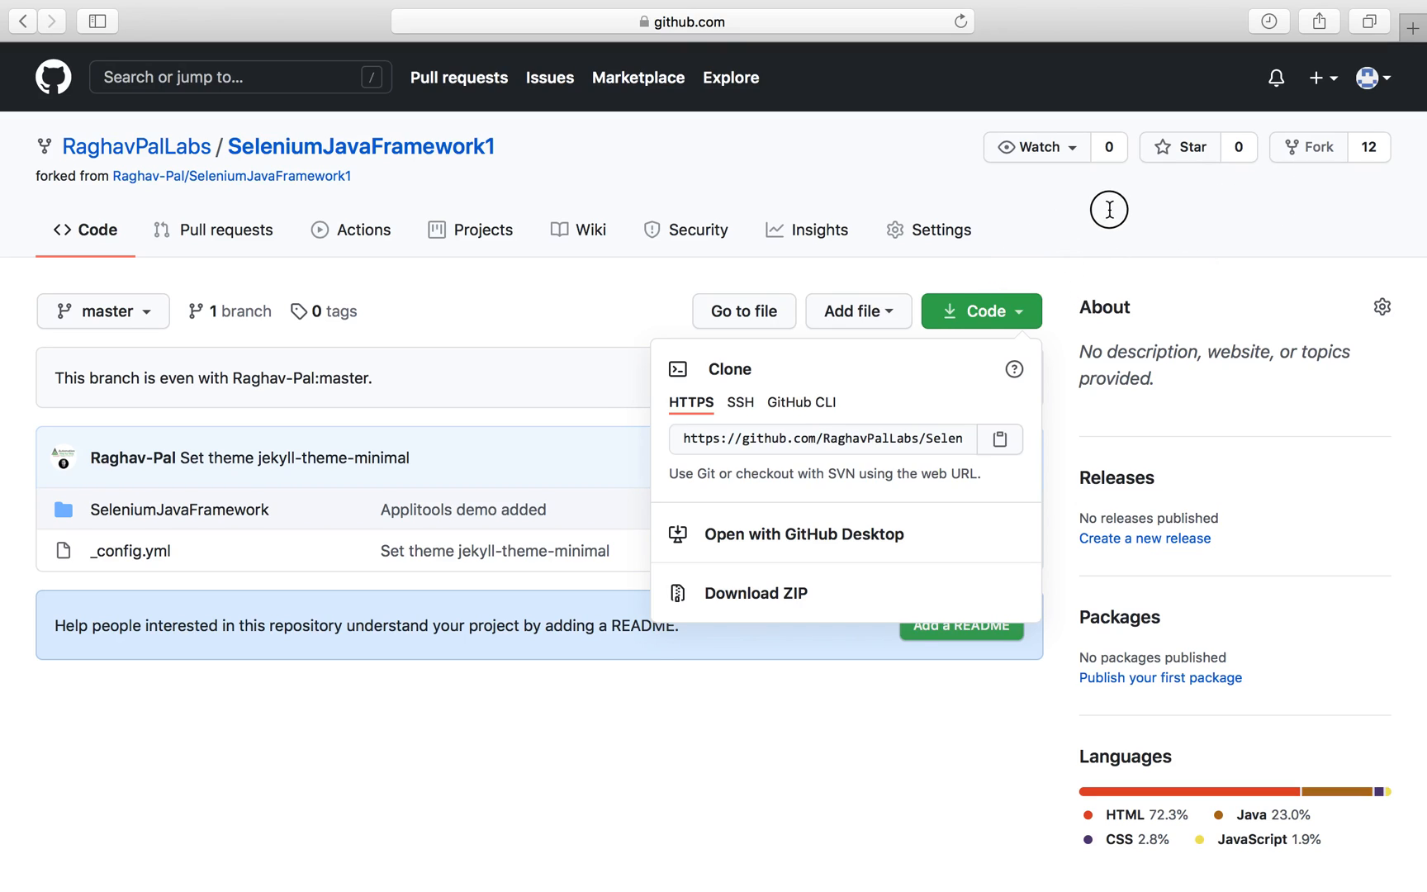
{"action": "left_click", "coordinate": [748, 380]}
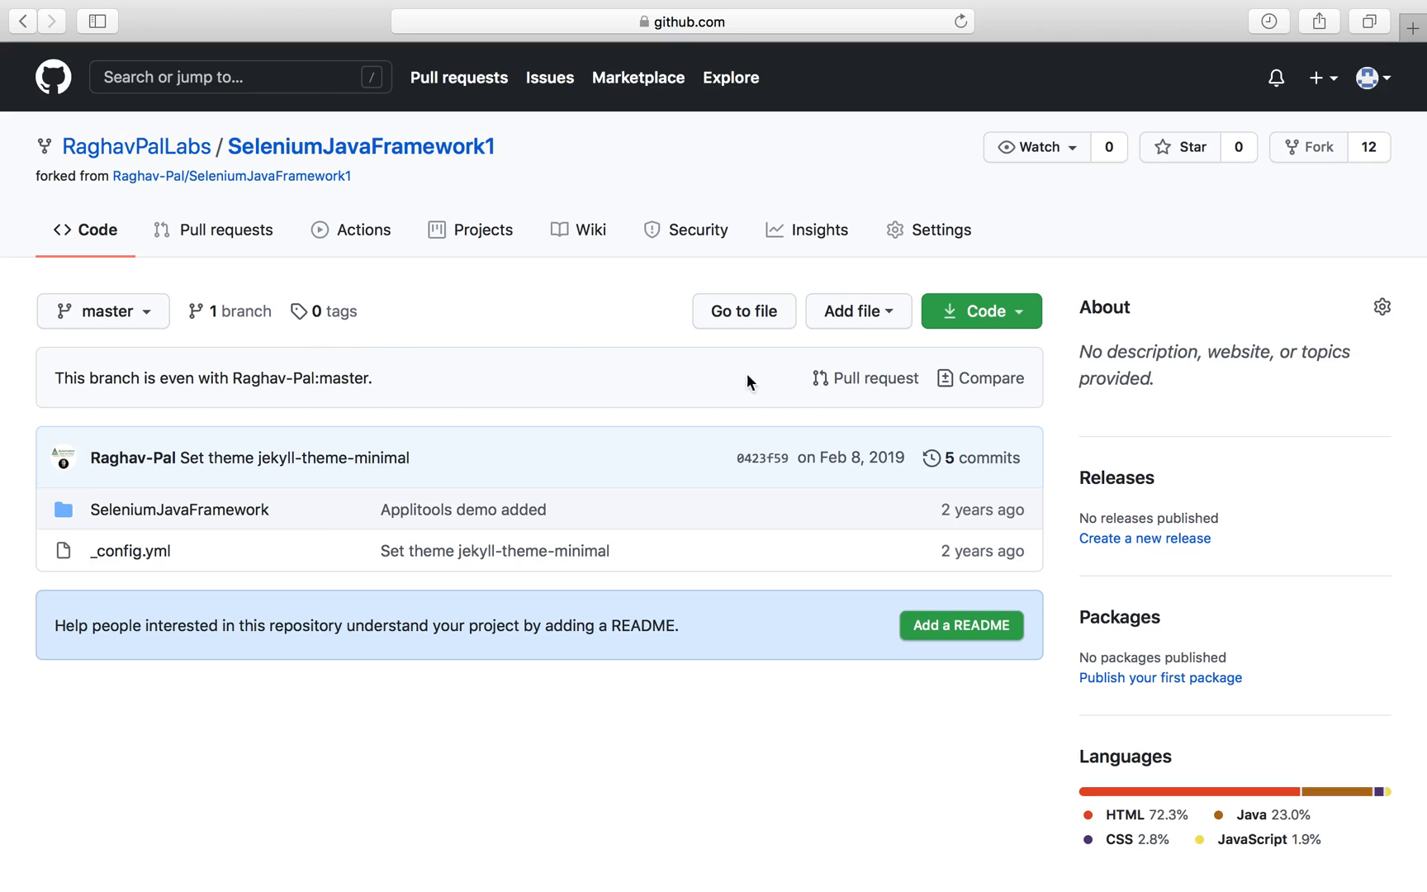
Step: Draft a new file mydemo.txt in the fork containing 'this is a demo file'
{"action": "left_click", "coordinate": [857, 310]}
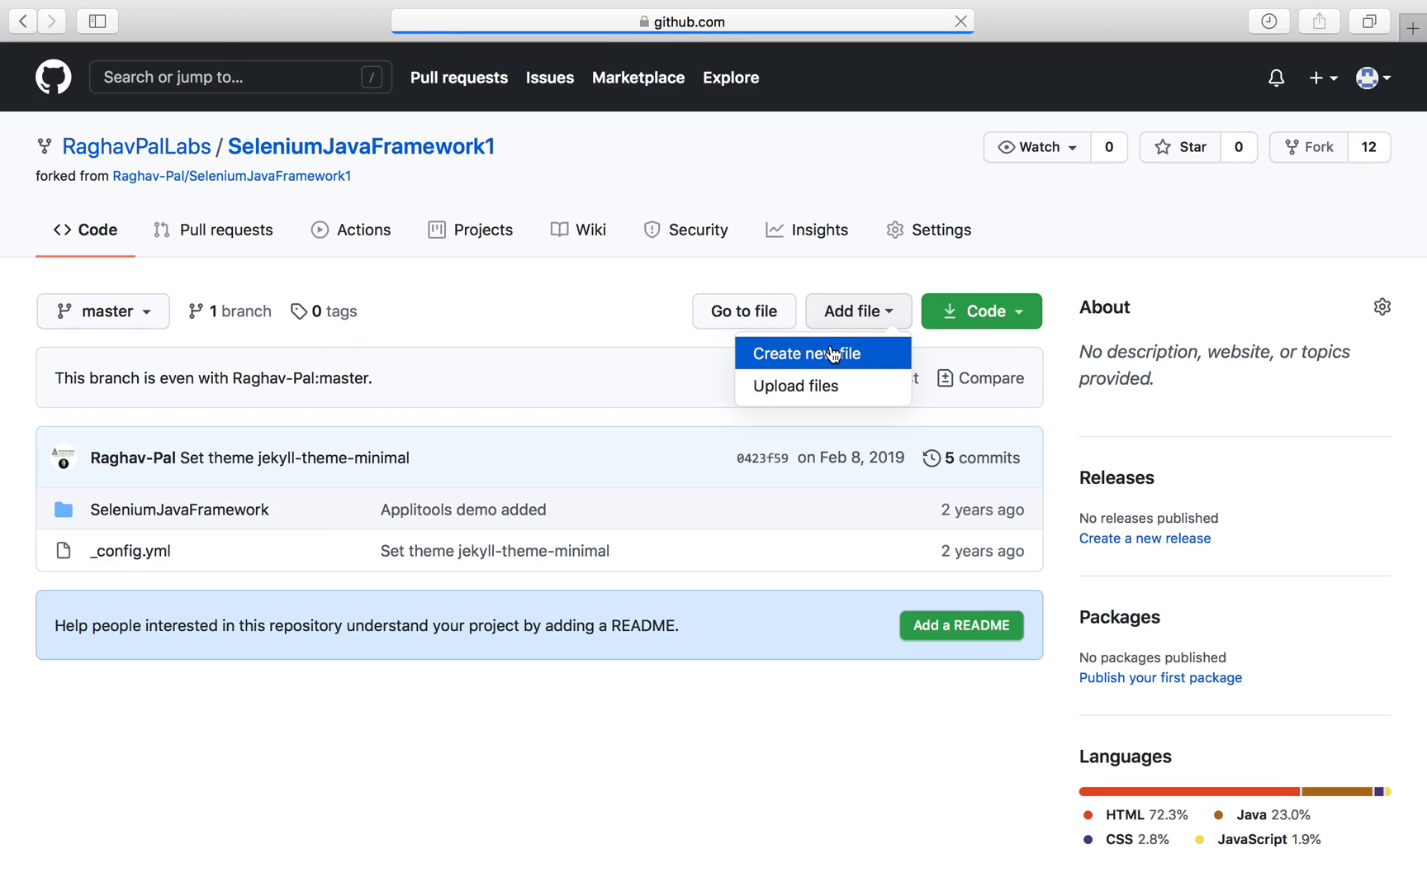
{"action": "left_click", "coordinate": [804, 354]}
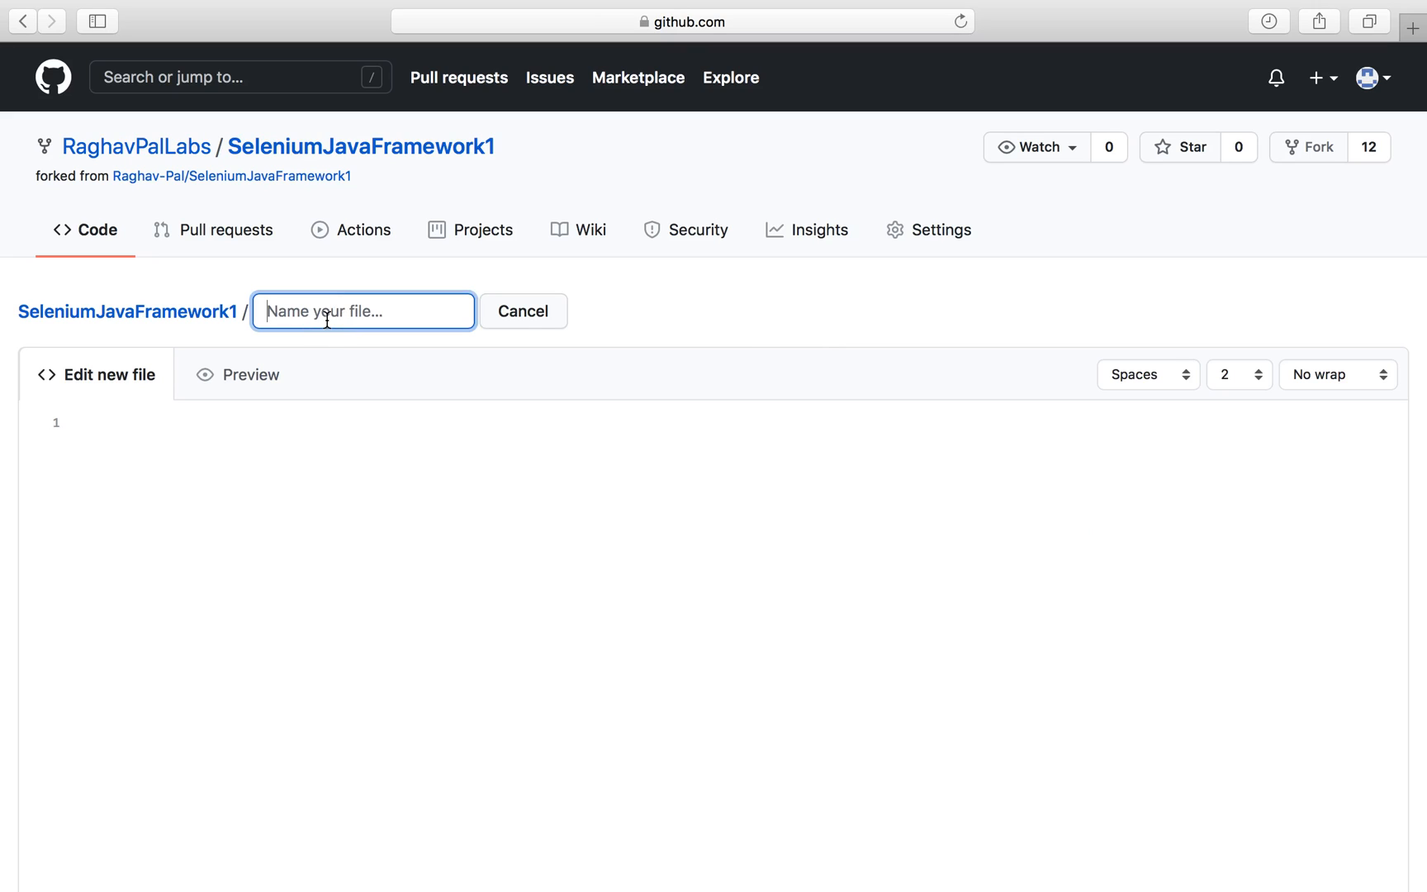
{"action": "type", "text": "mydemo"}
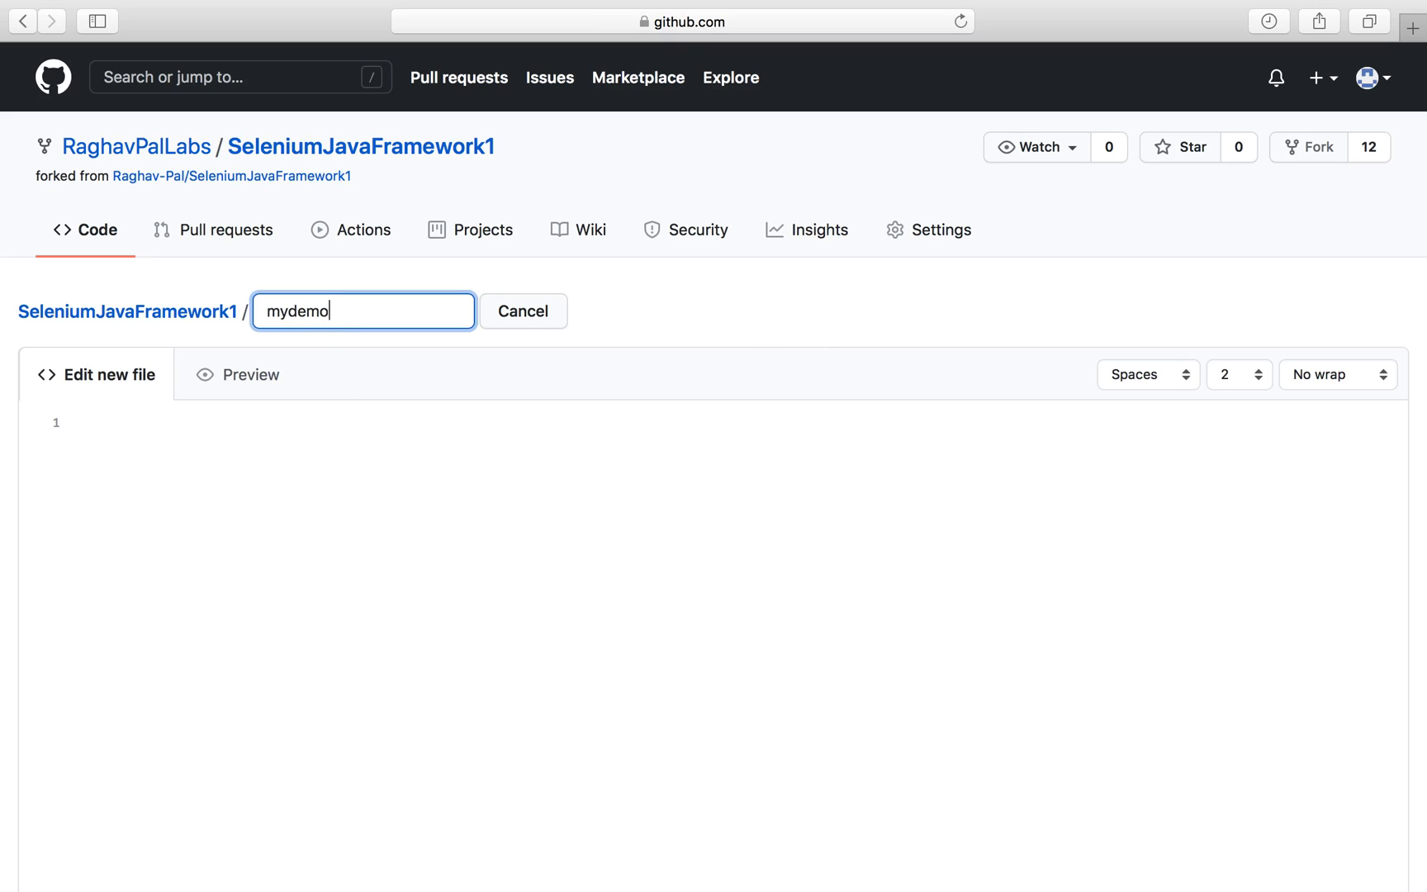
{"action": "type", "text": "model.txt"}
{"action": "left_click", "coordinate": [720, 423]}
{"action": "type", "text": "this is a demo"}
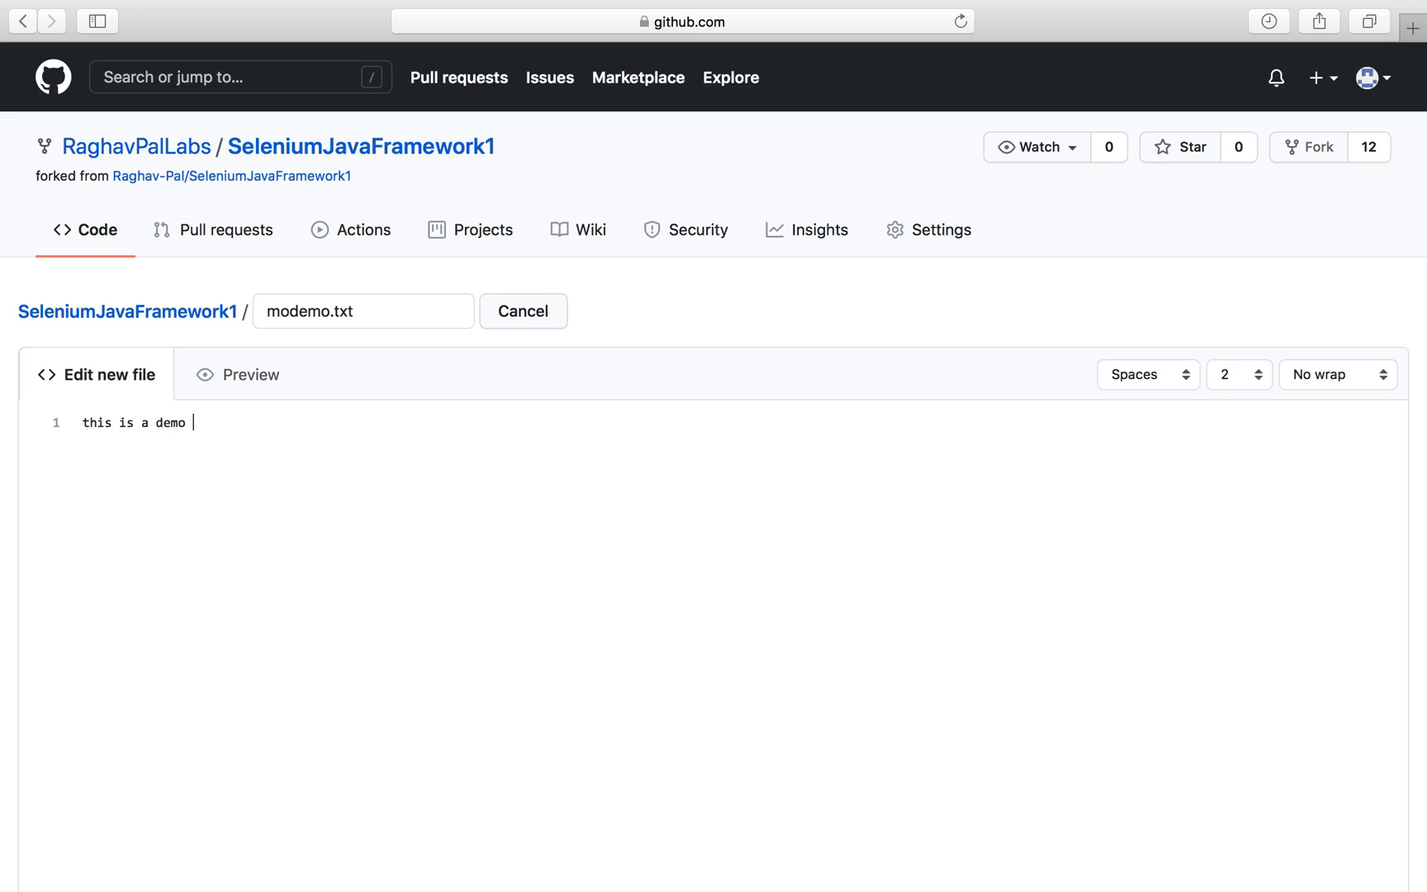
{"action": "type", "text": "file"}
{"action": "left_click", "coordinate": [363, 311]}
{"action": "type", "text": "y"}
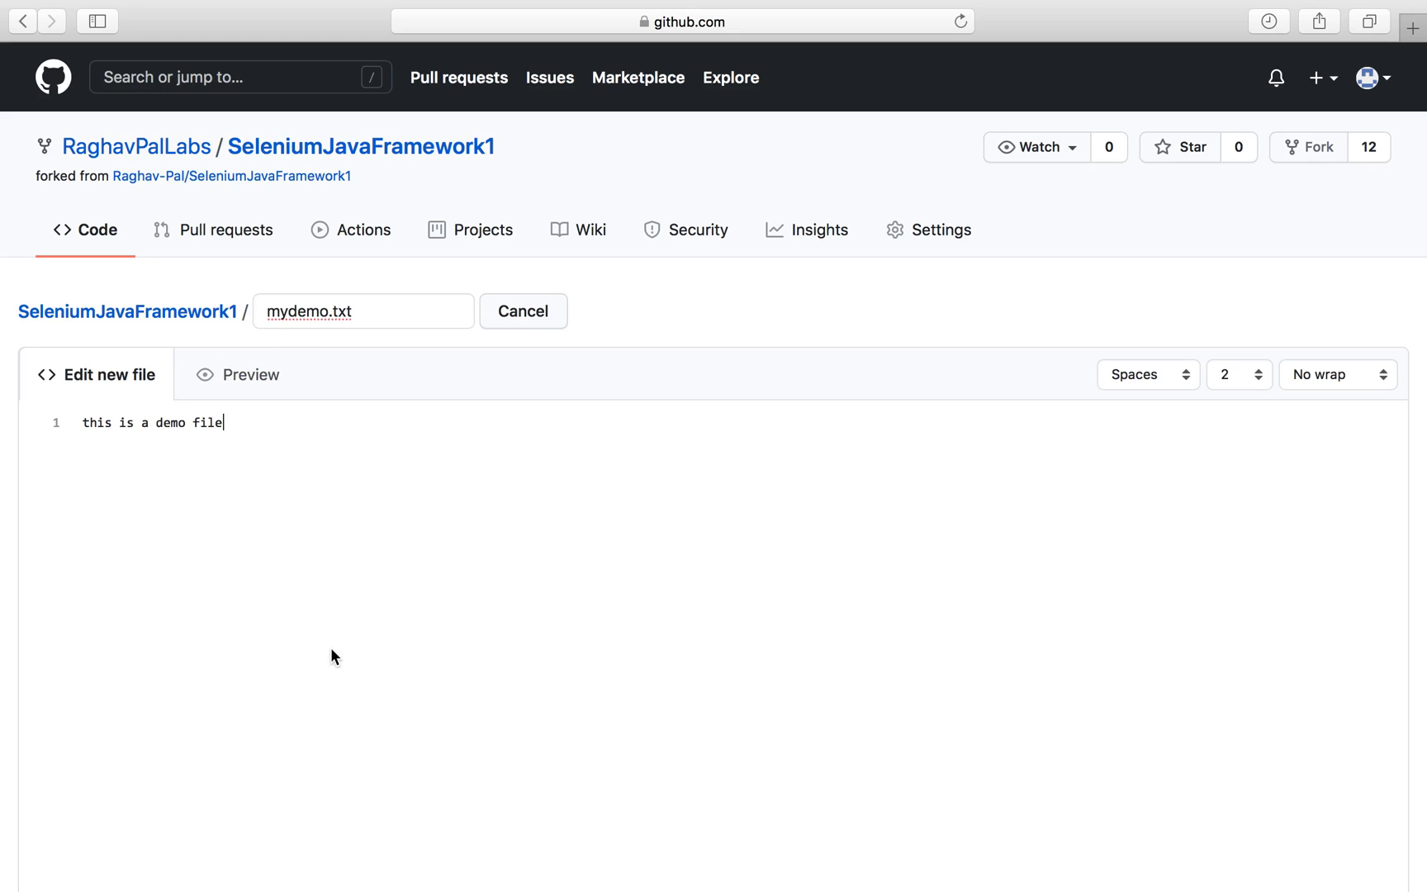
{"action": "scroll", "scroll_direction": "down", "scroll_amount": 3}
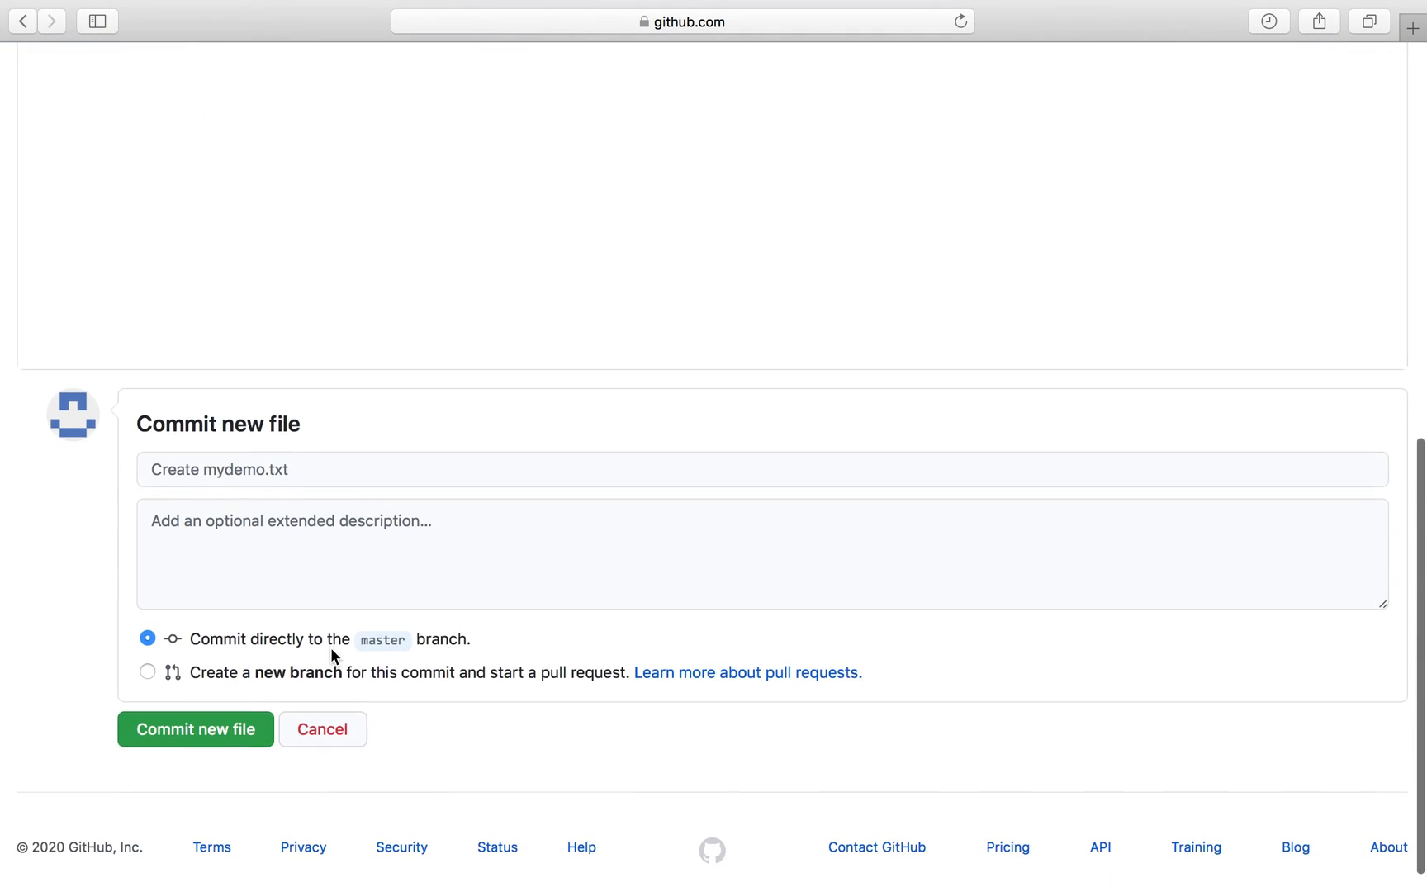
Step: Commit mydemo.txt to master with description 'created a demo file'
{"action": "type", "text": "created a demo file"}
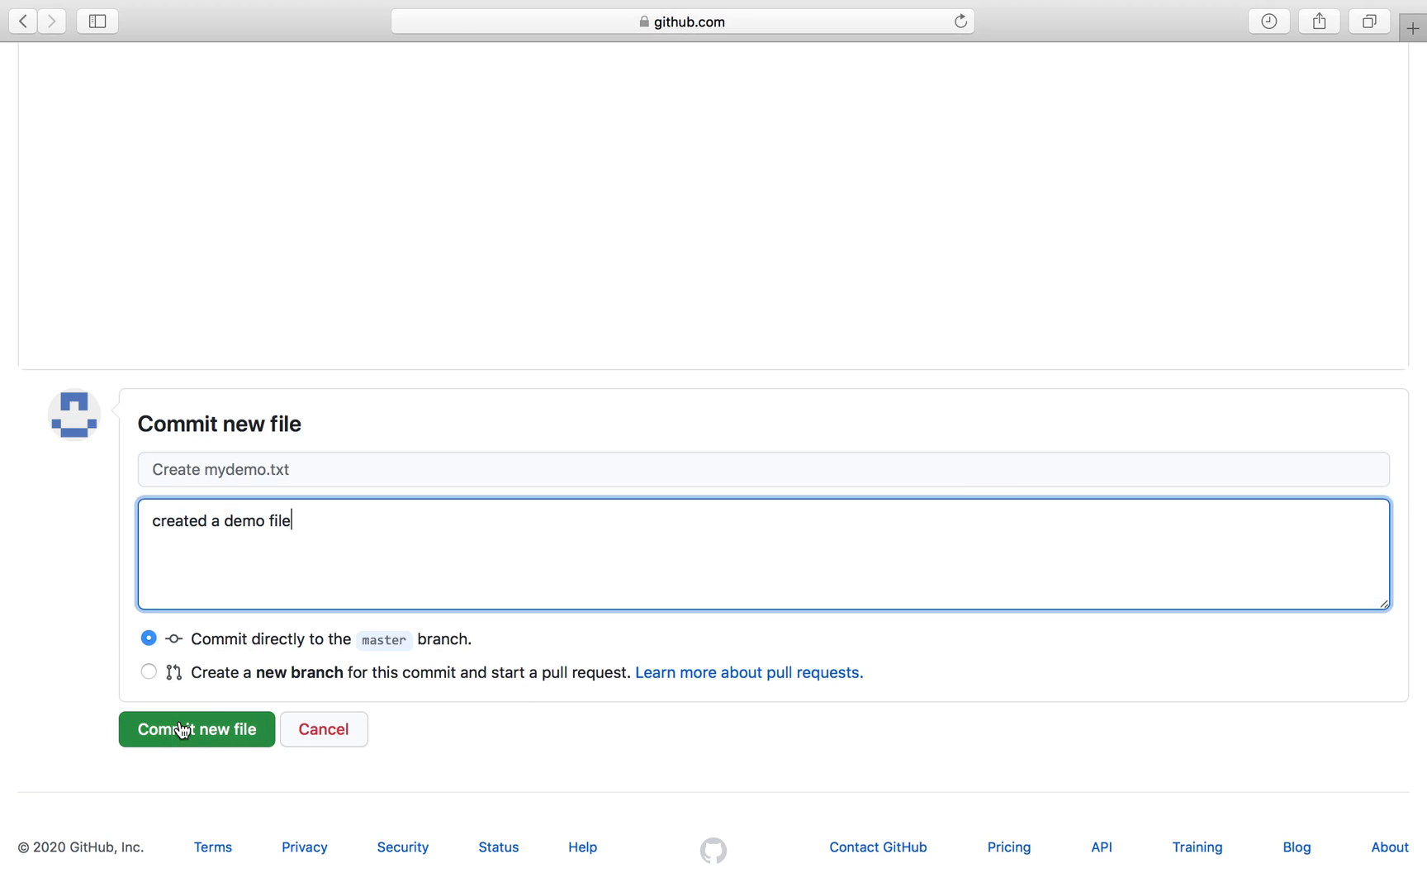
{"action": "left_click", "coordinate": [194, 729]}
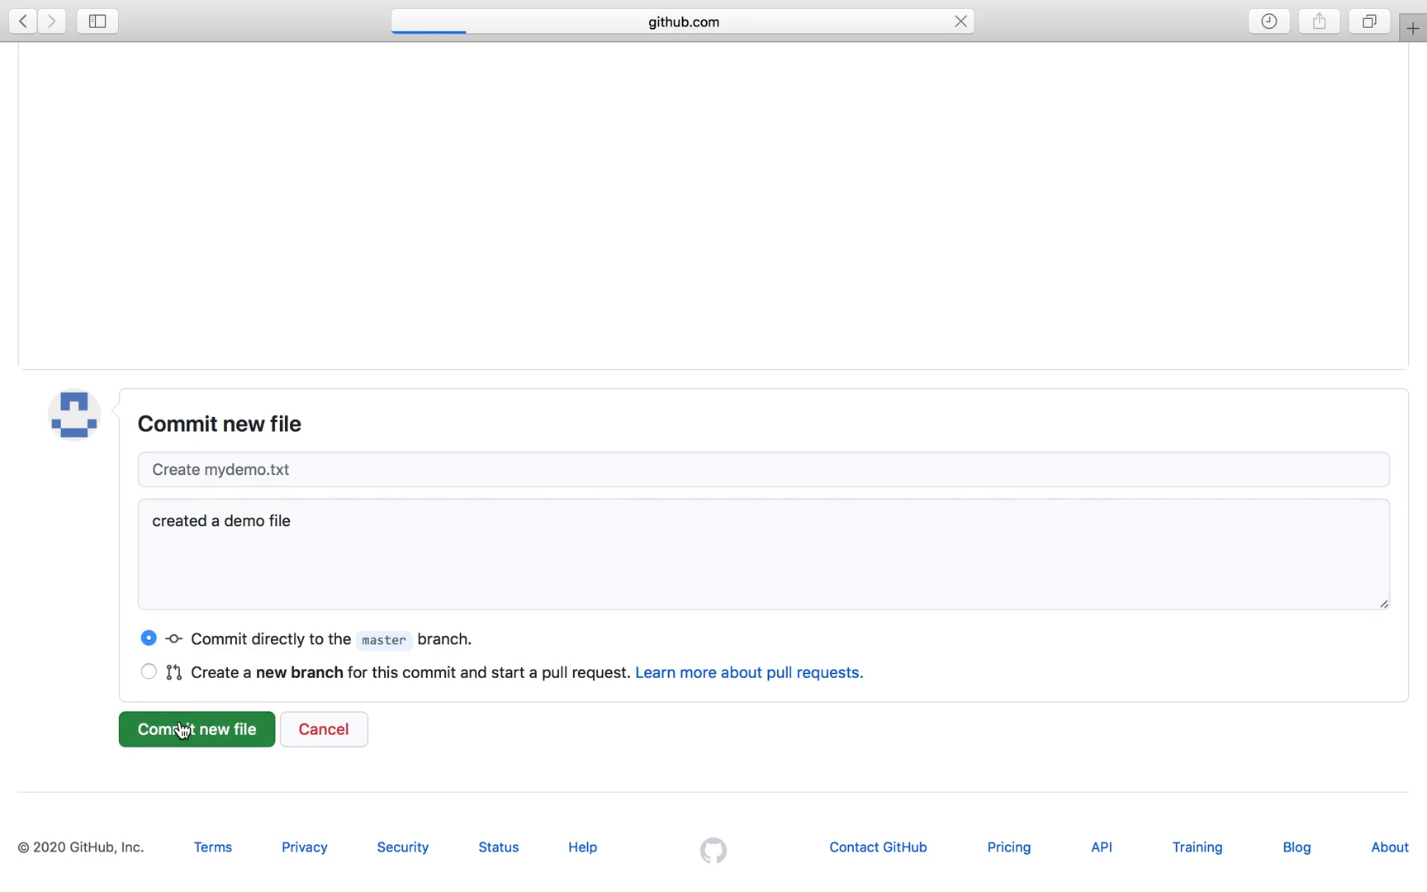
{"action": "left_click", "coordinate": [194, 729]}
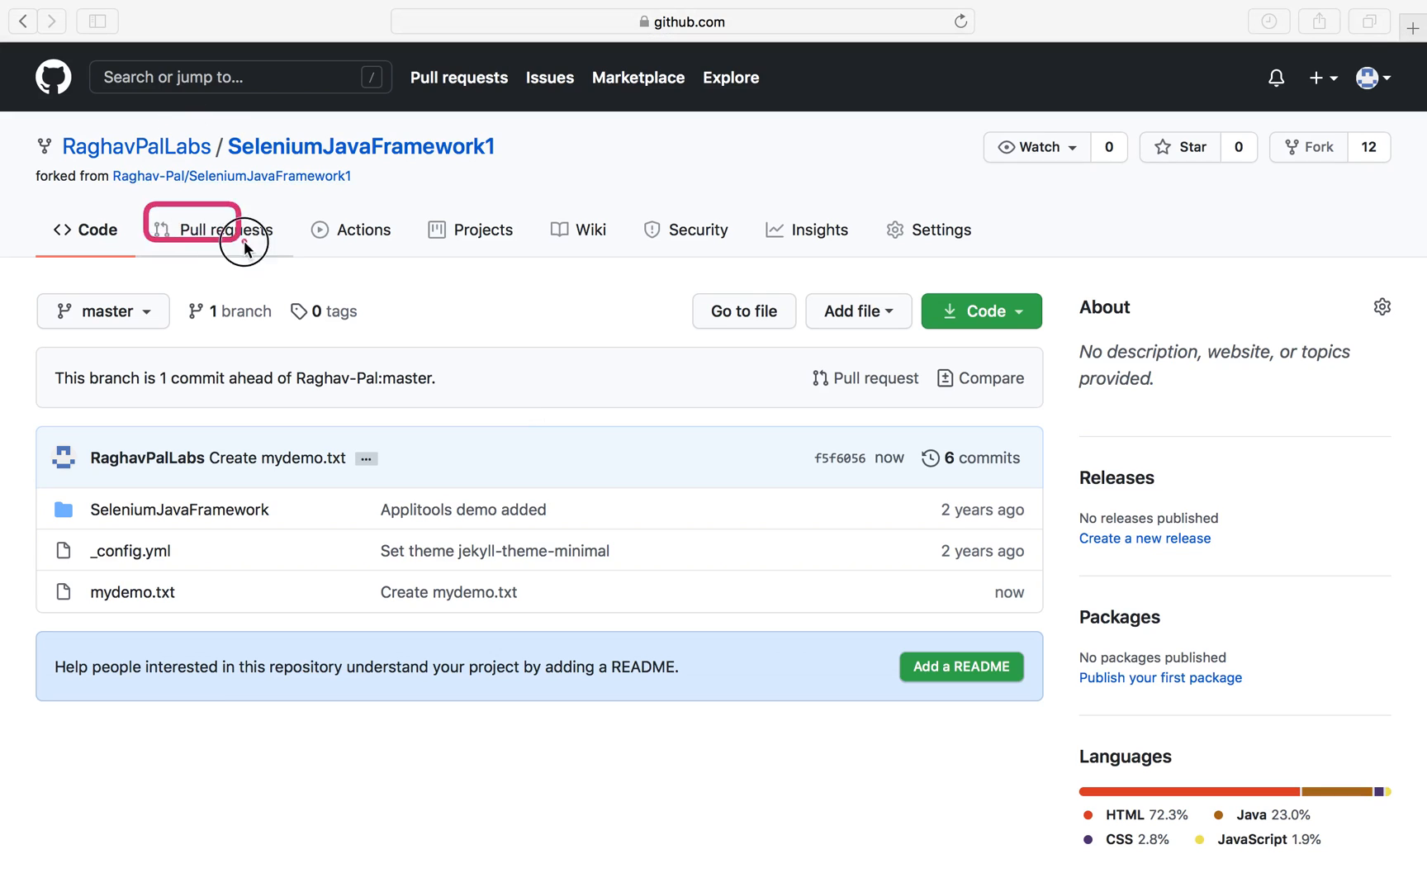
Step: Start a new pull request from the fork's master into Raghav-Pal:master
{"action": "left_click", "coordinate": [224, 230]}
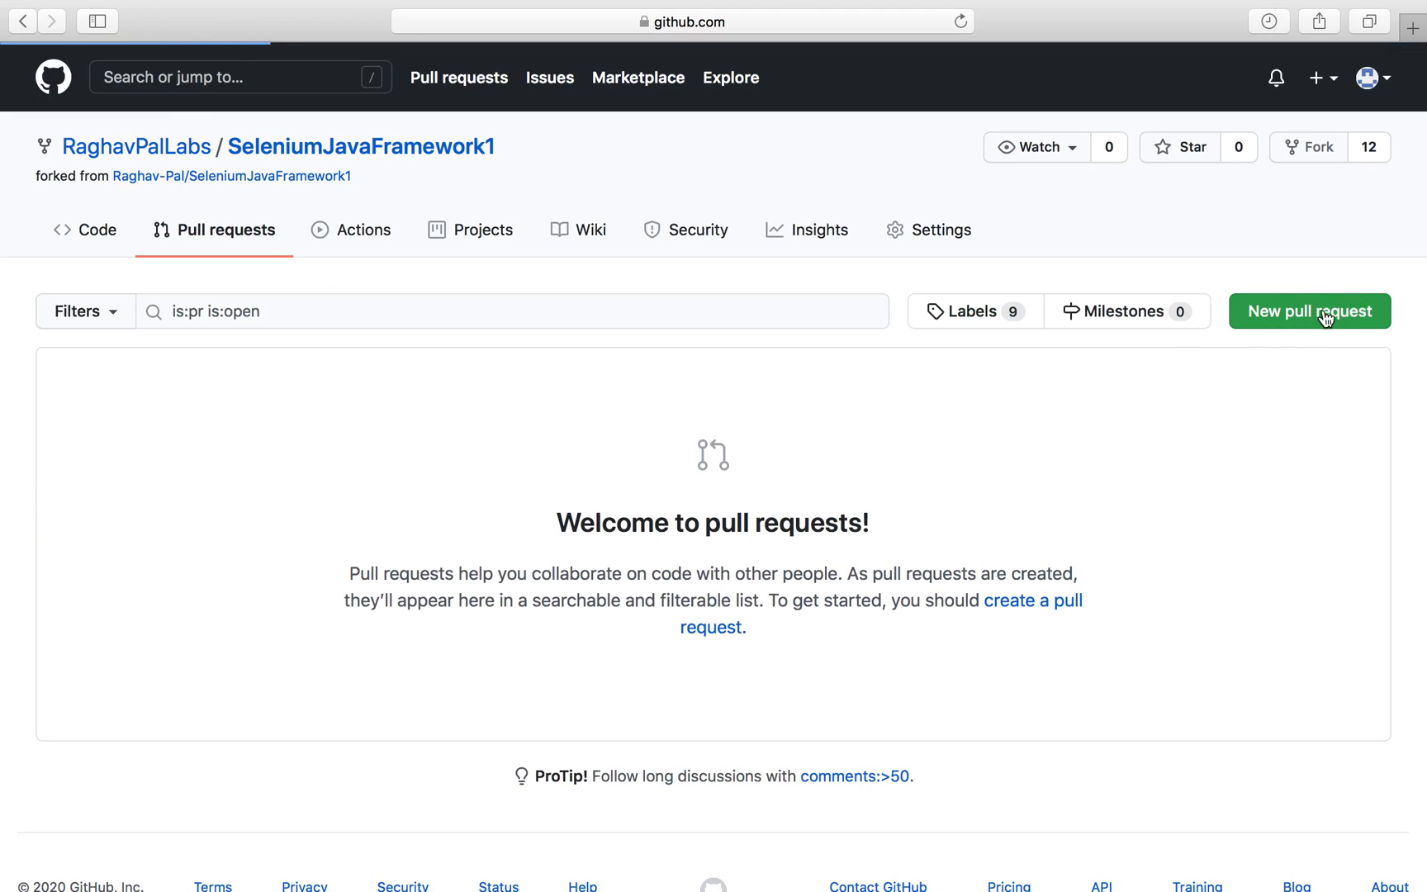
{"action": "left_click", "coordinate": [1309, 311]}
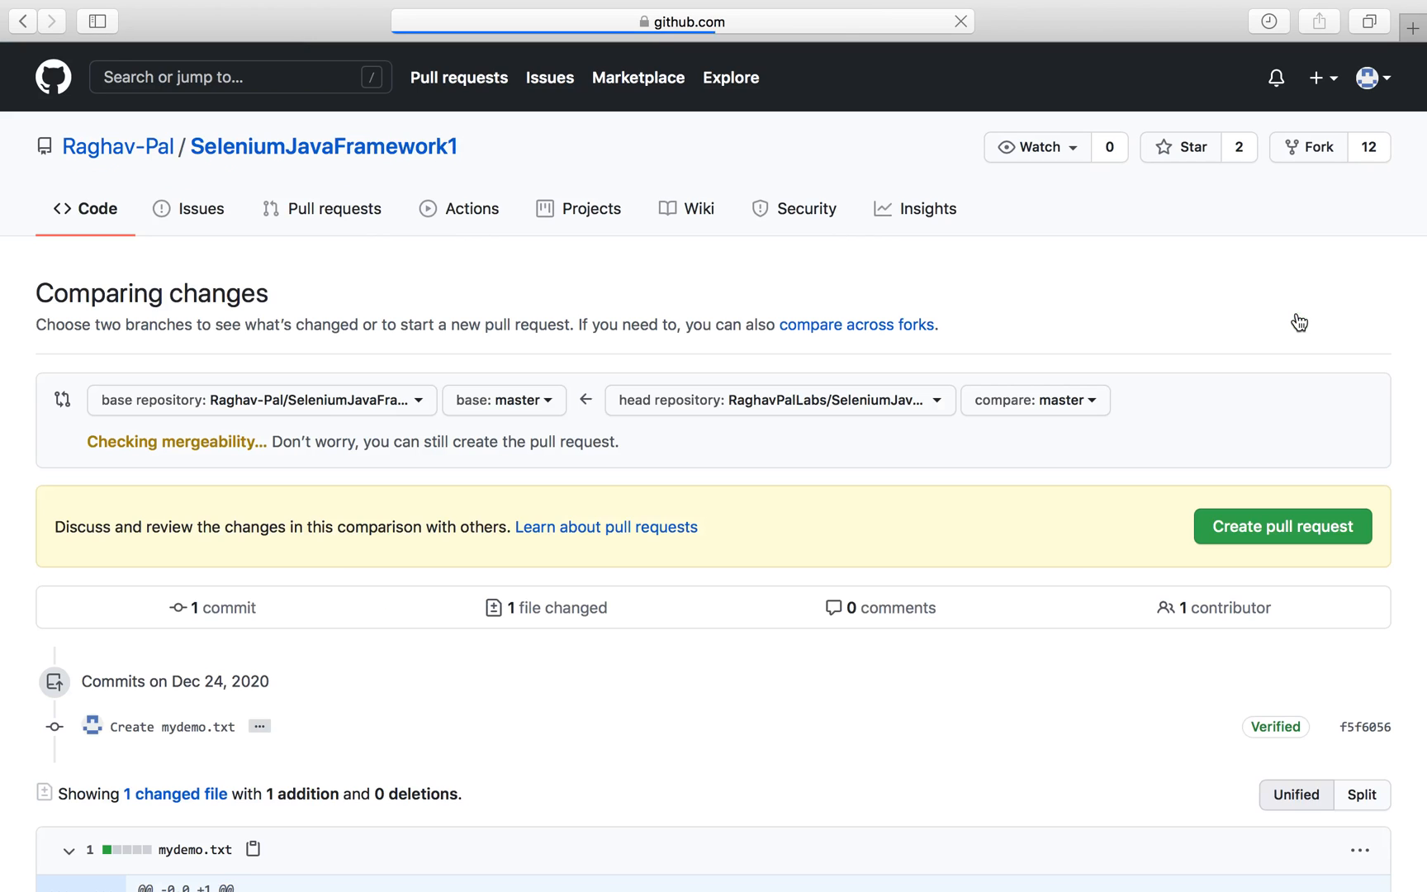
{"action": "scroll", "scroll_direction": "down", "scroll_amount": 3}
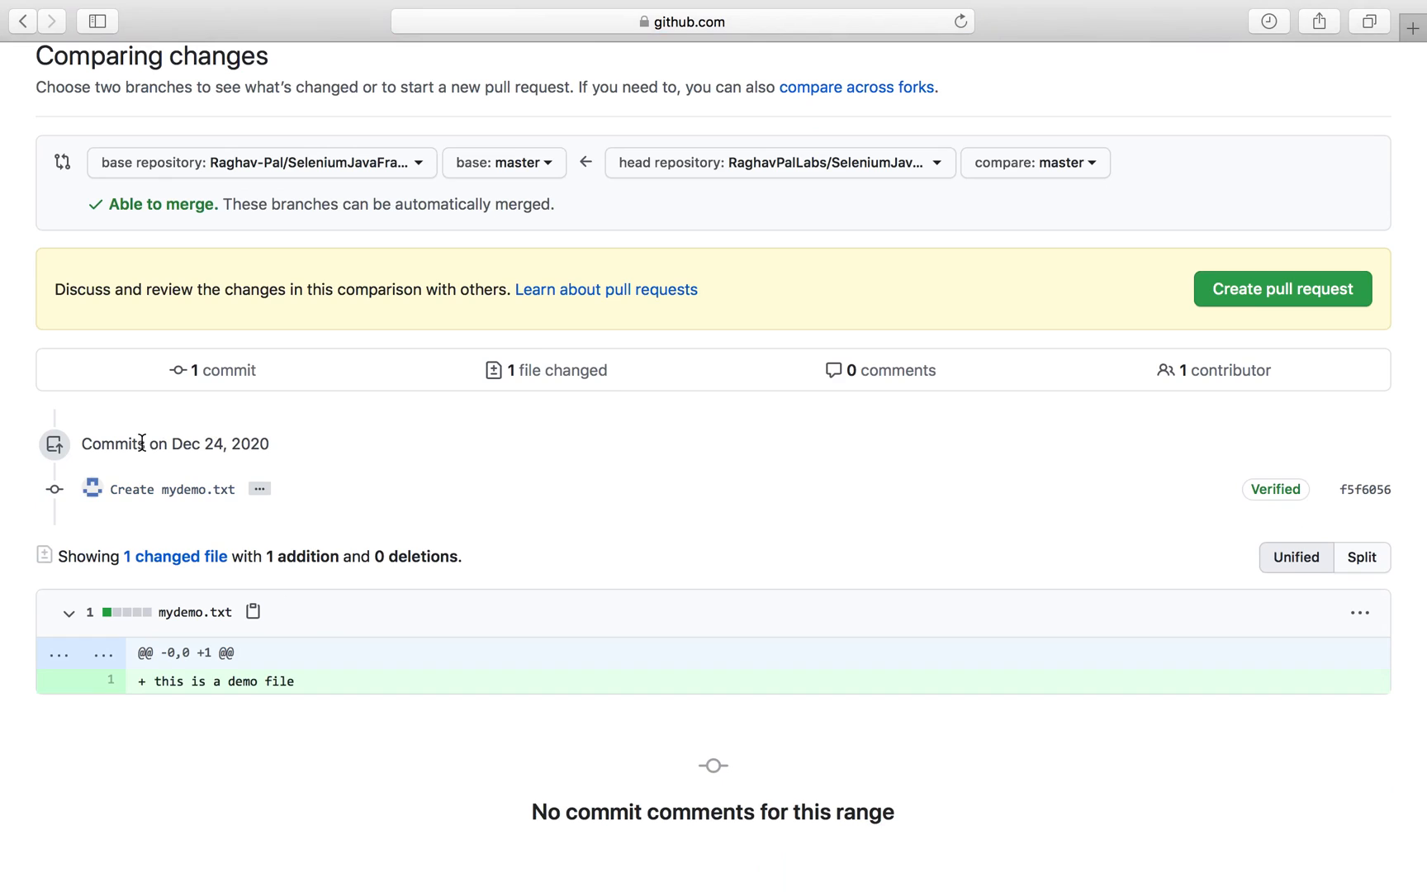
{"action": "mouse_move", "coordinate": [1227, 326]}
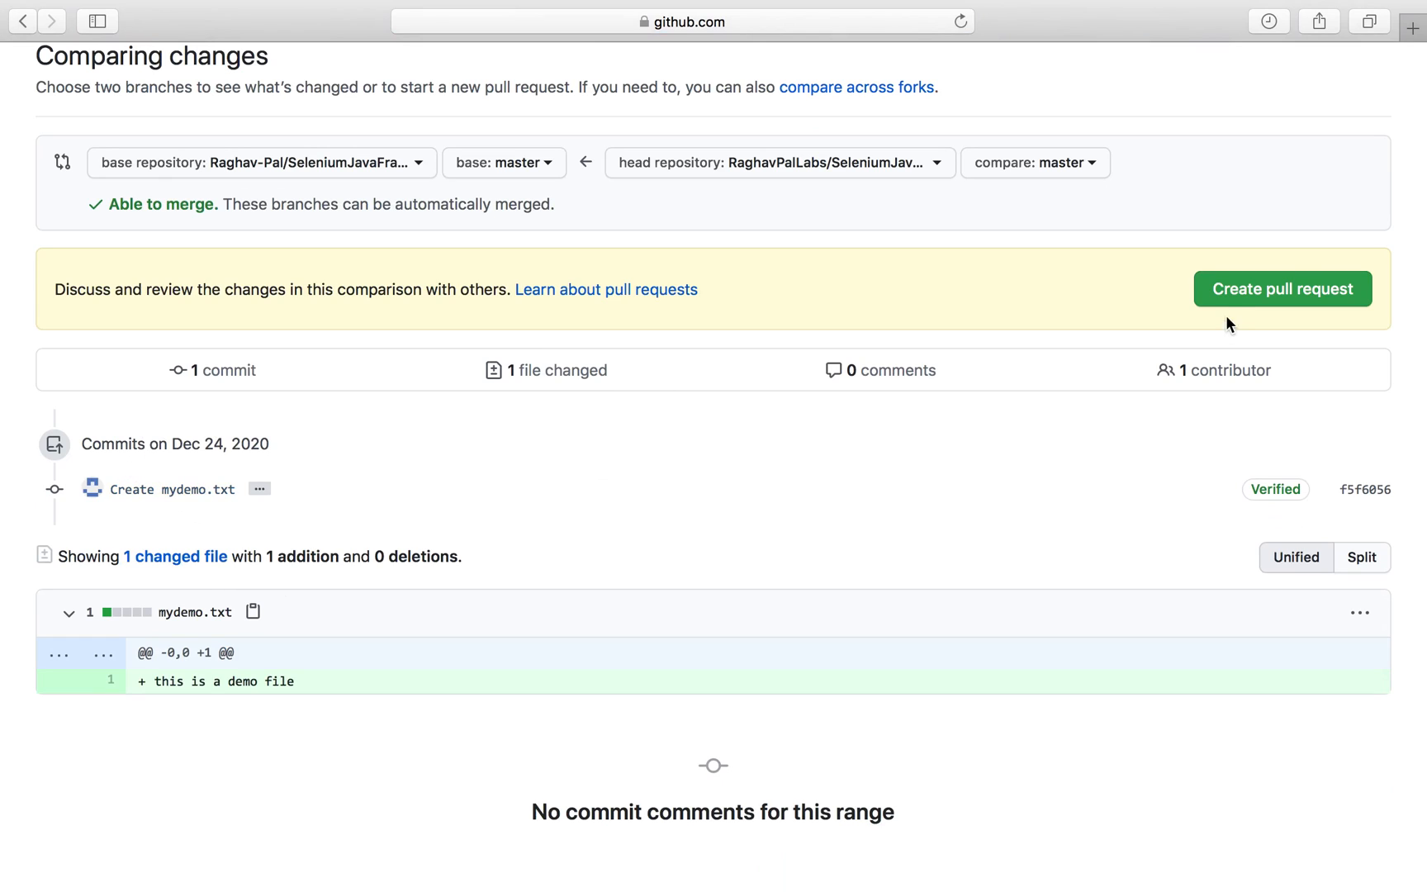
{"action": "left_click", "coordinate": [1282, 289]}
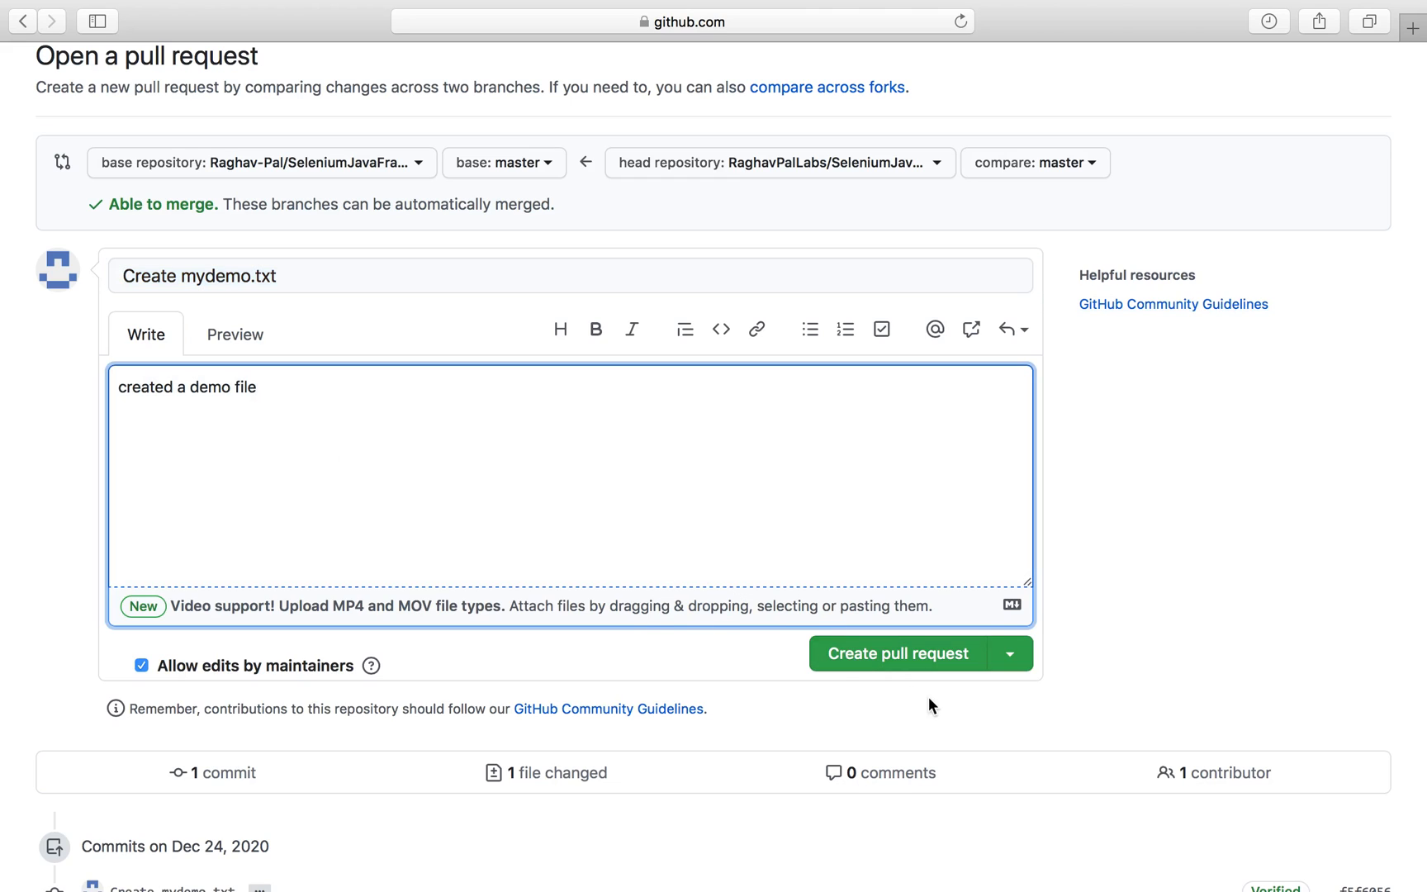
Step: Submit the Create mydemo.txt pull request to the original repository
{"action": "left_click", "coordinate": [897, 654]}
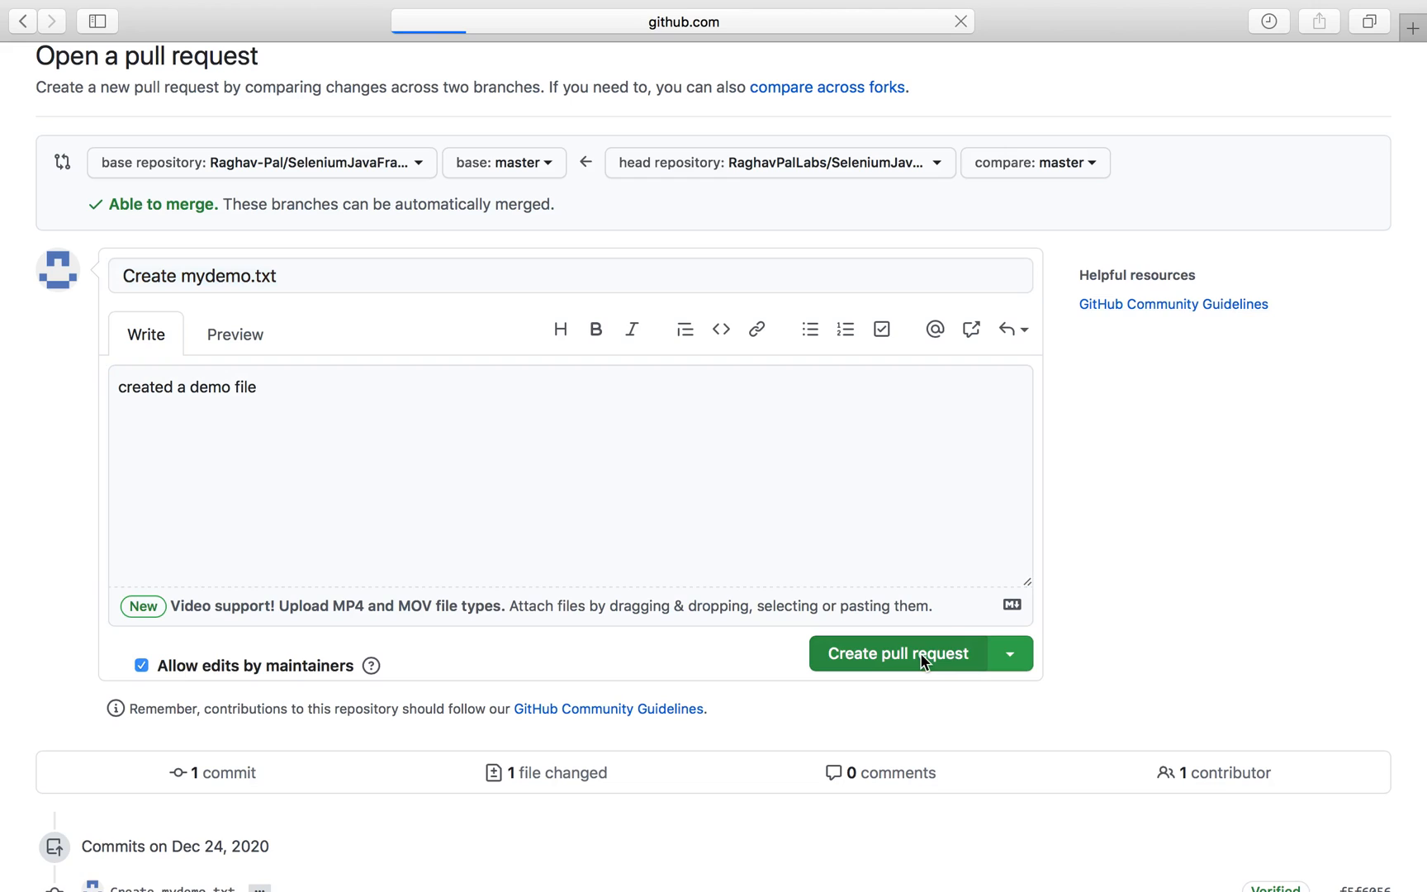
{"action": "left_click", "coordinate": [895, 652]}
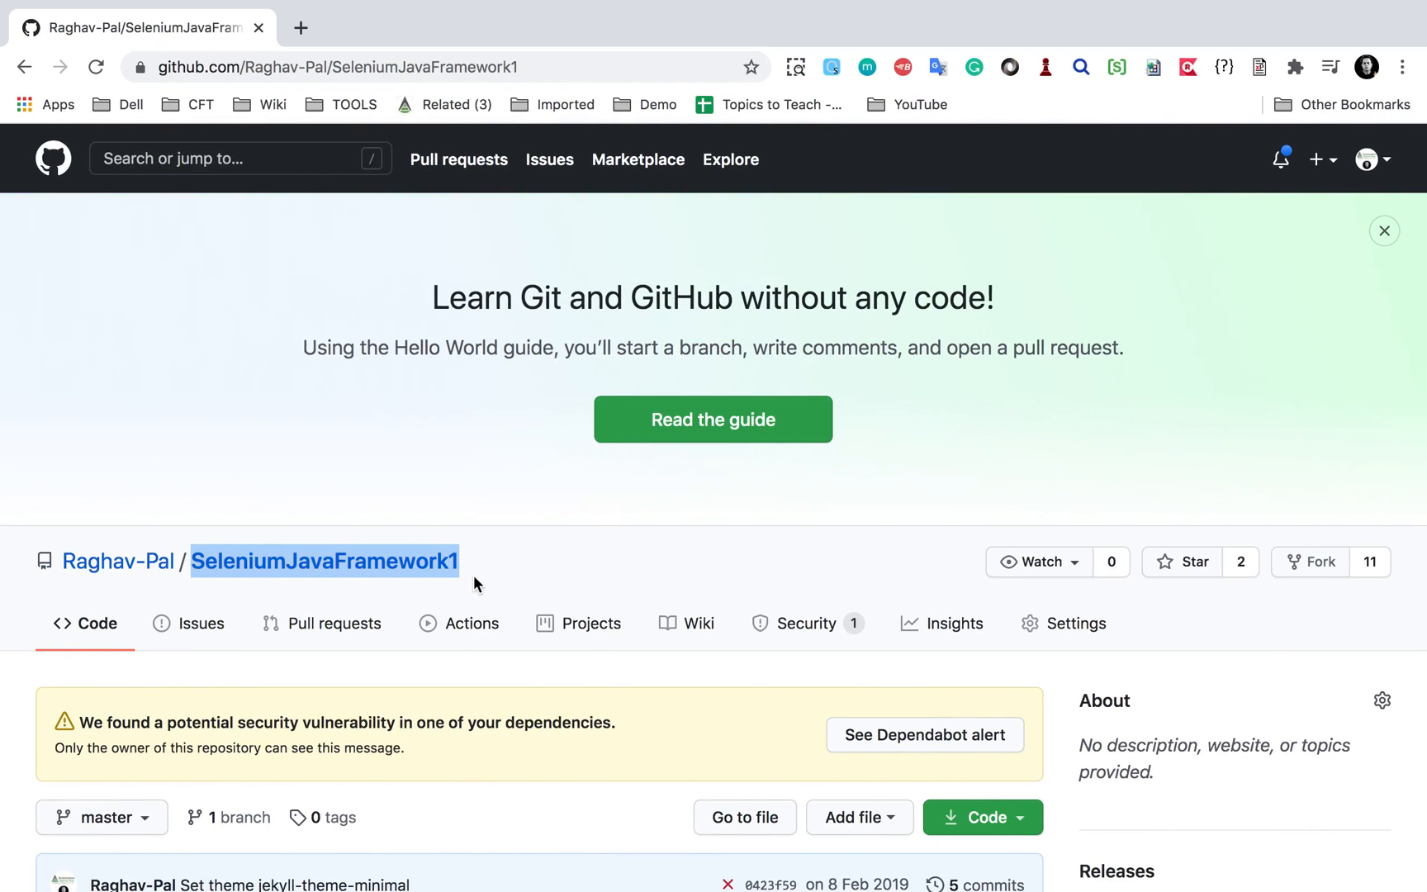
{"action": "mouse_move", "coordinate": [178, 463]}
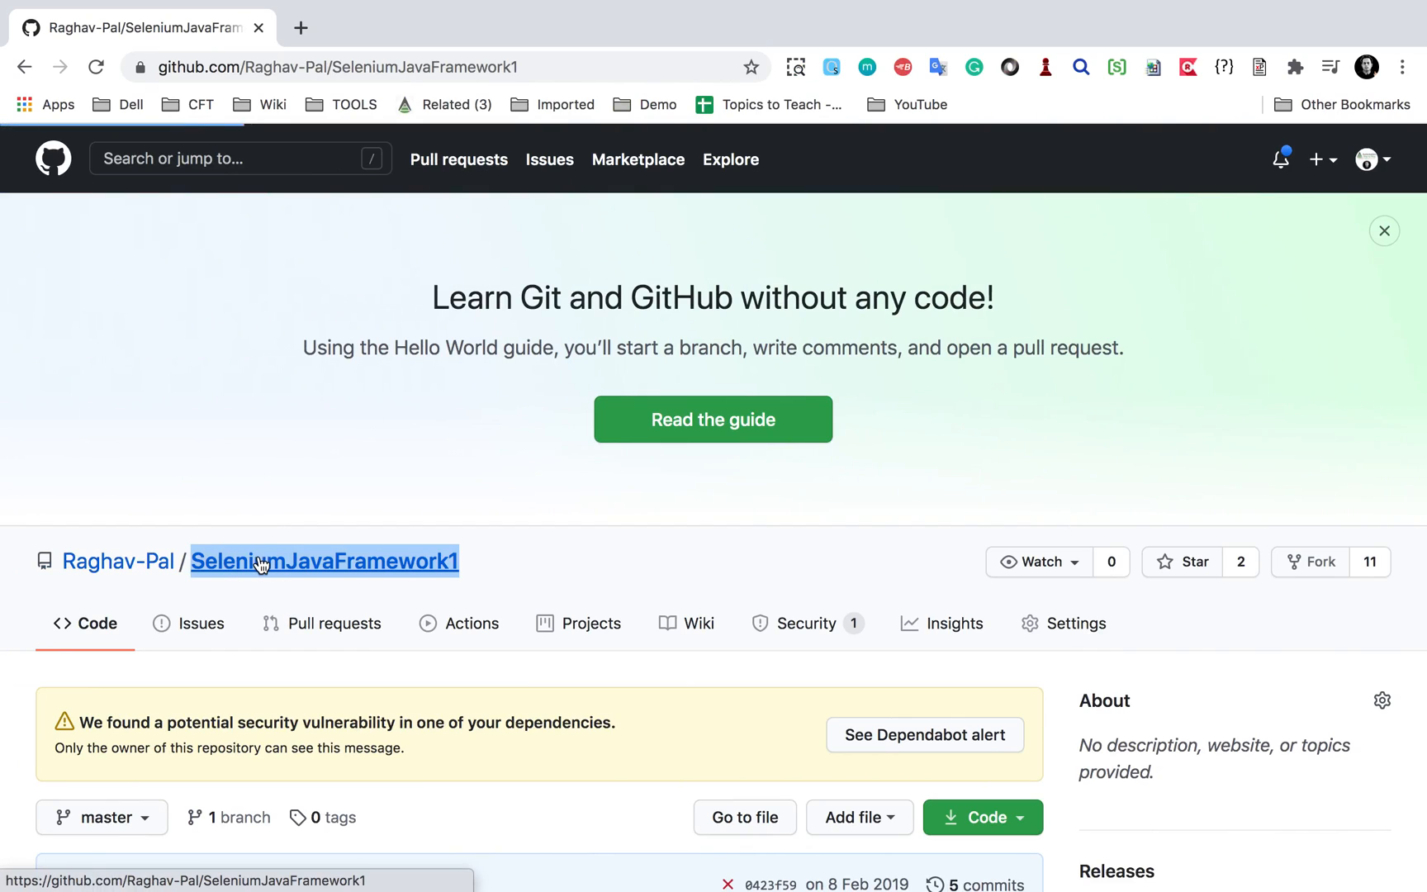
{"action": "mouse_move", "coordinate": [343, 623]}
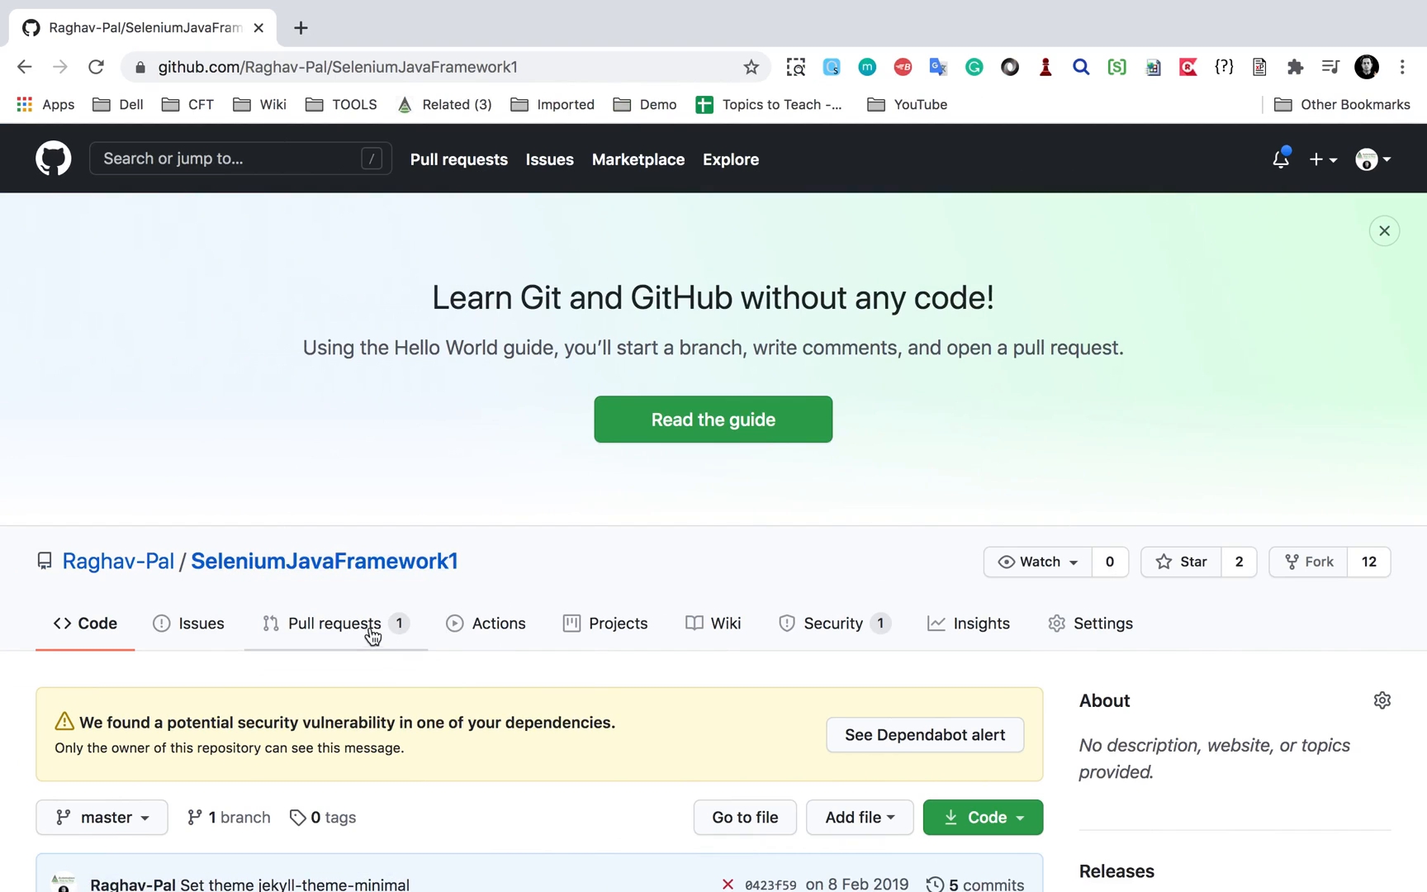
Step: Open pull request #3 Create mydemo.txt from the original repository's pull request list
{"action": "left_click", "coordinate": [334, 622]}
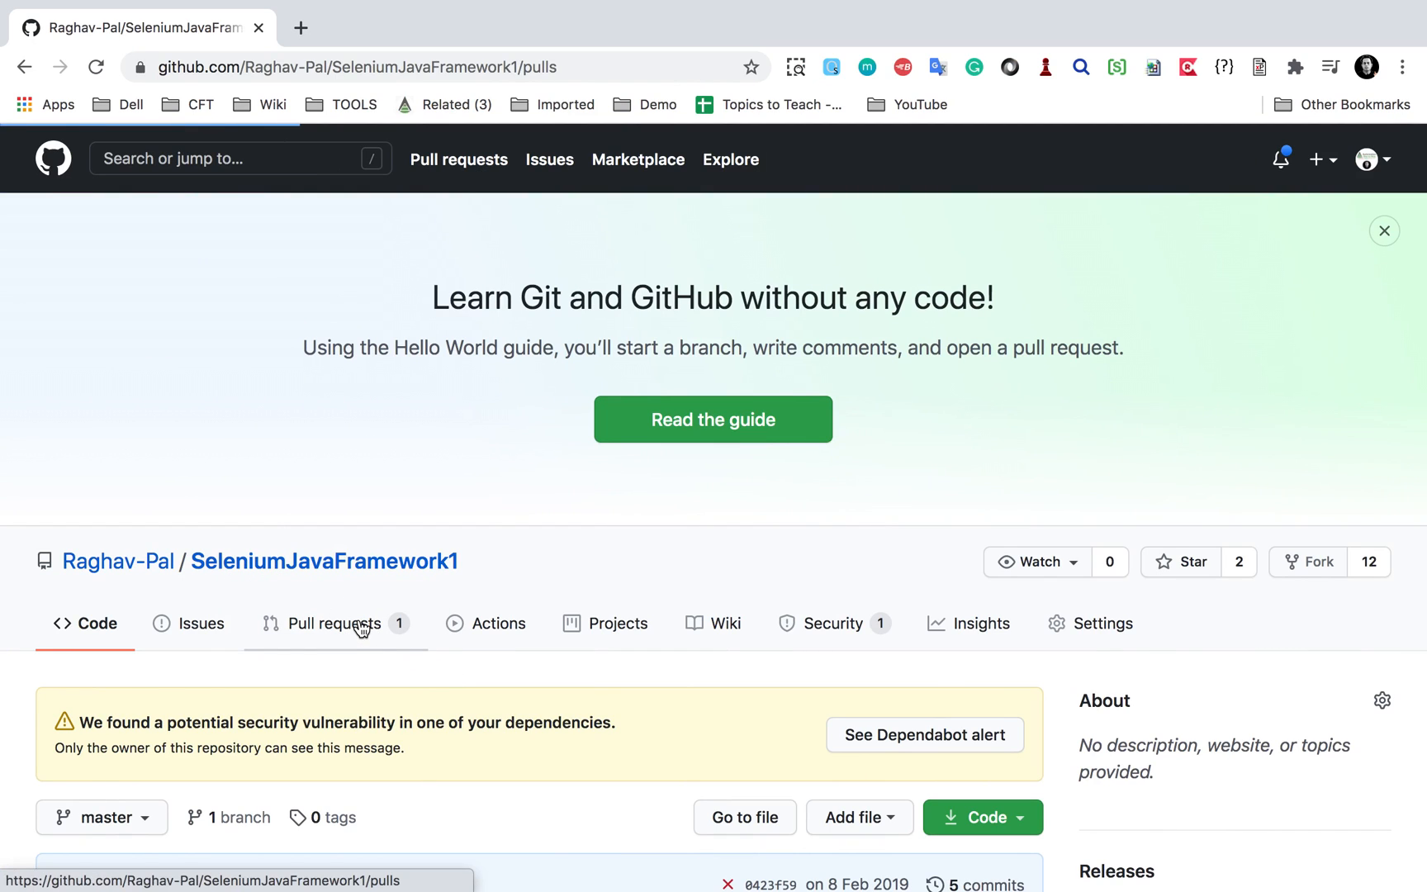
{"action": "left_click", "coordinate": [335, 623]}
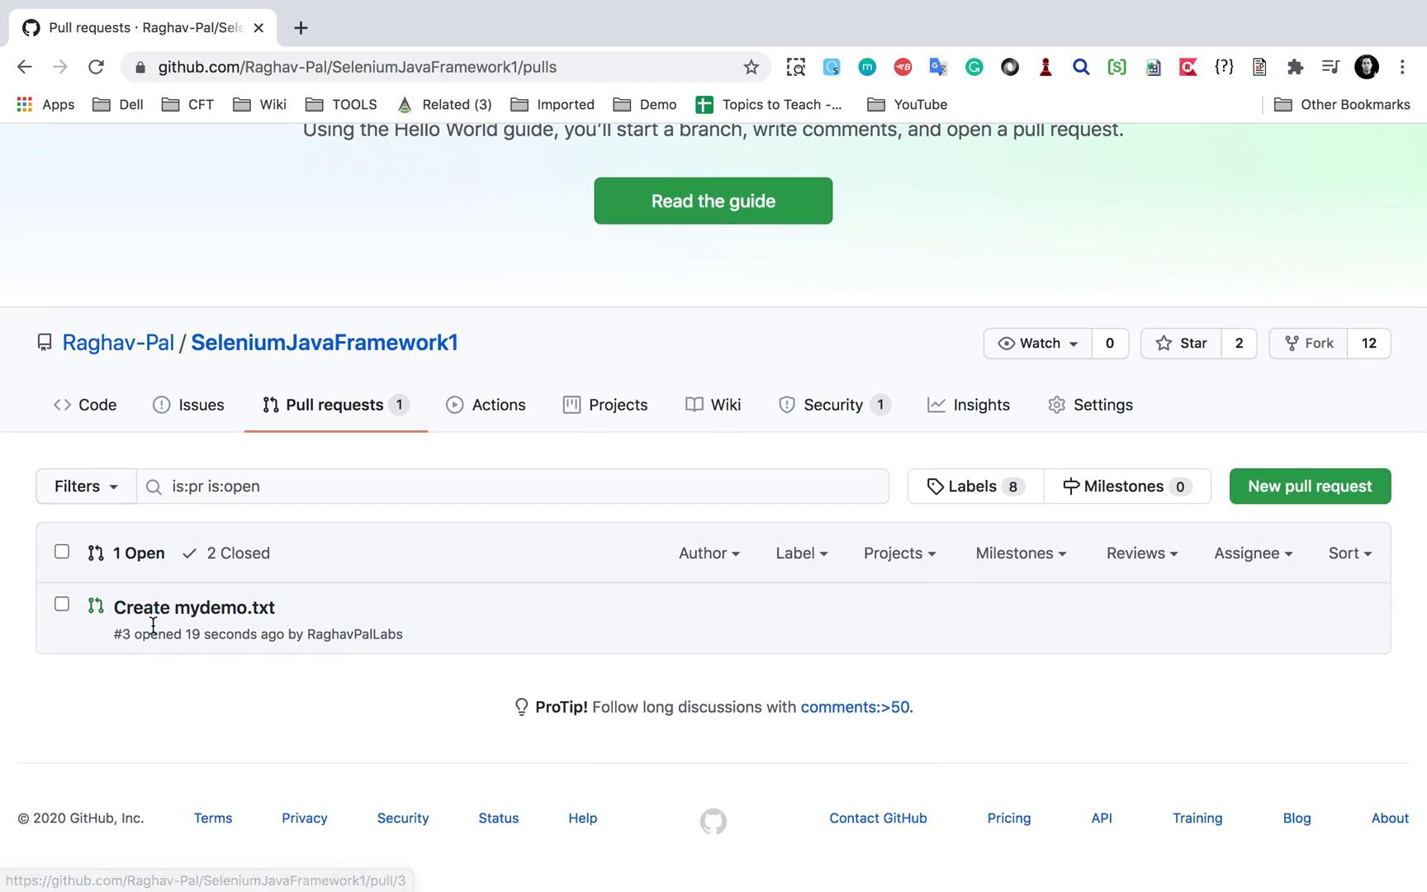
{"action": "mouse_move", "coordinate": [191, 608]}
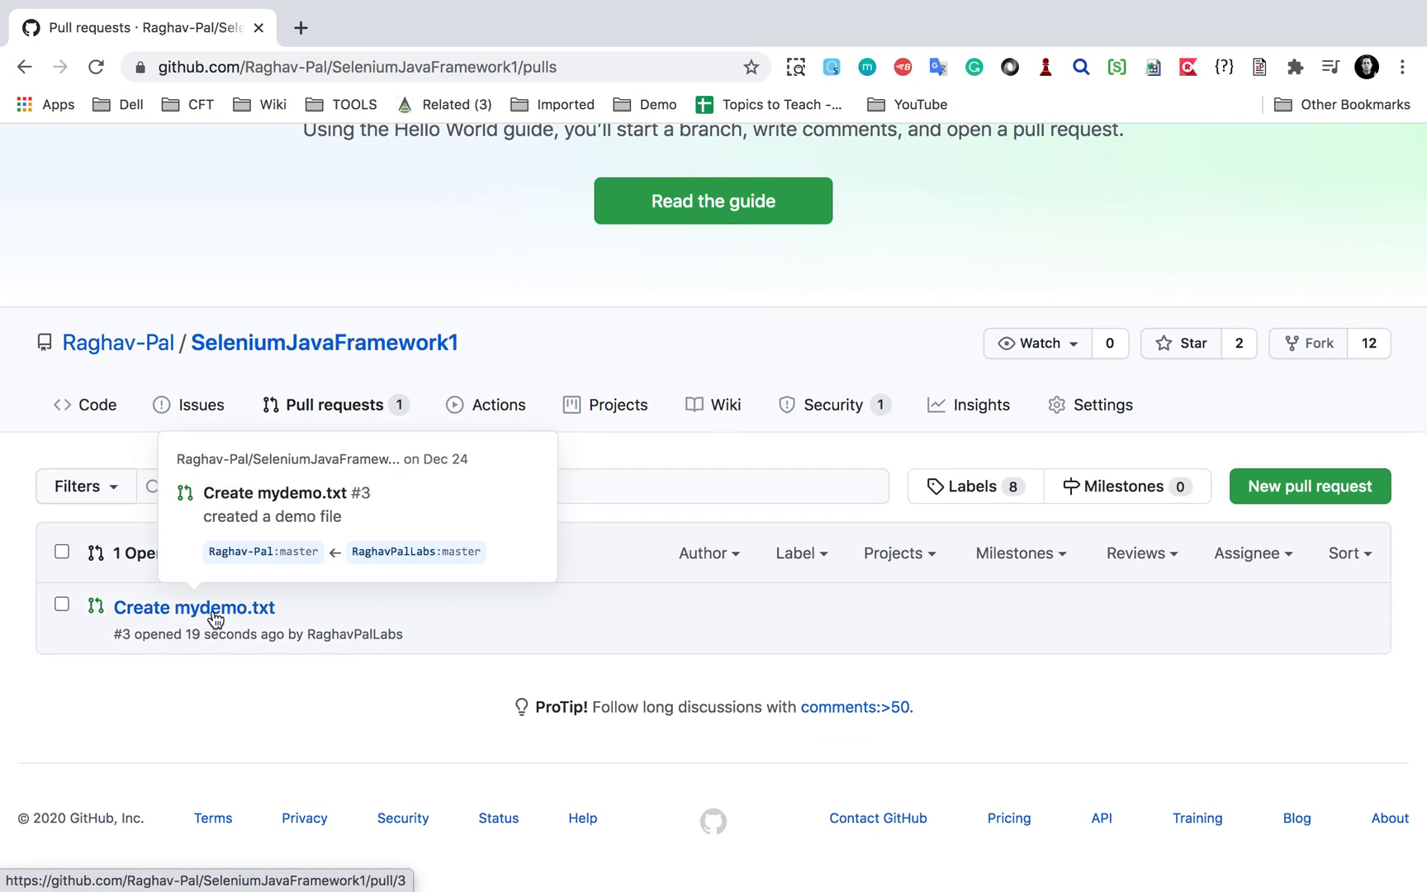
{"action": "left_click", "coordinate": [191, 608]}
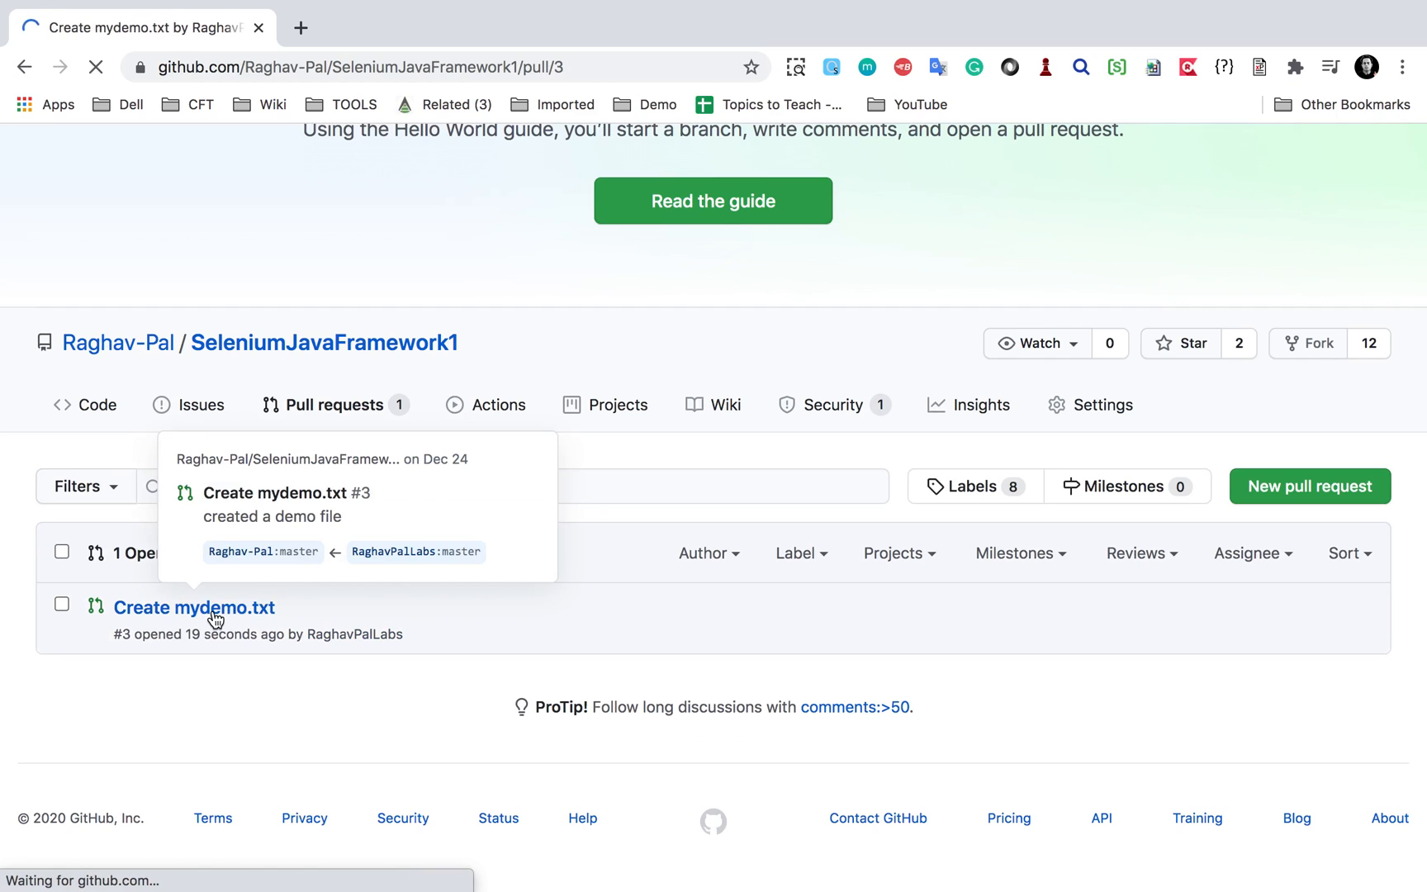
Step: Add Raghav-Pal as a requested reviewer on pull request #3
{"action": "left_click", "coordinate": [193, 607]}
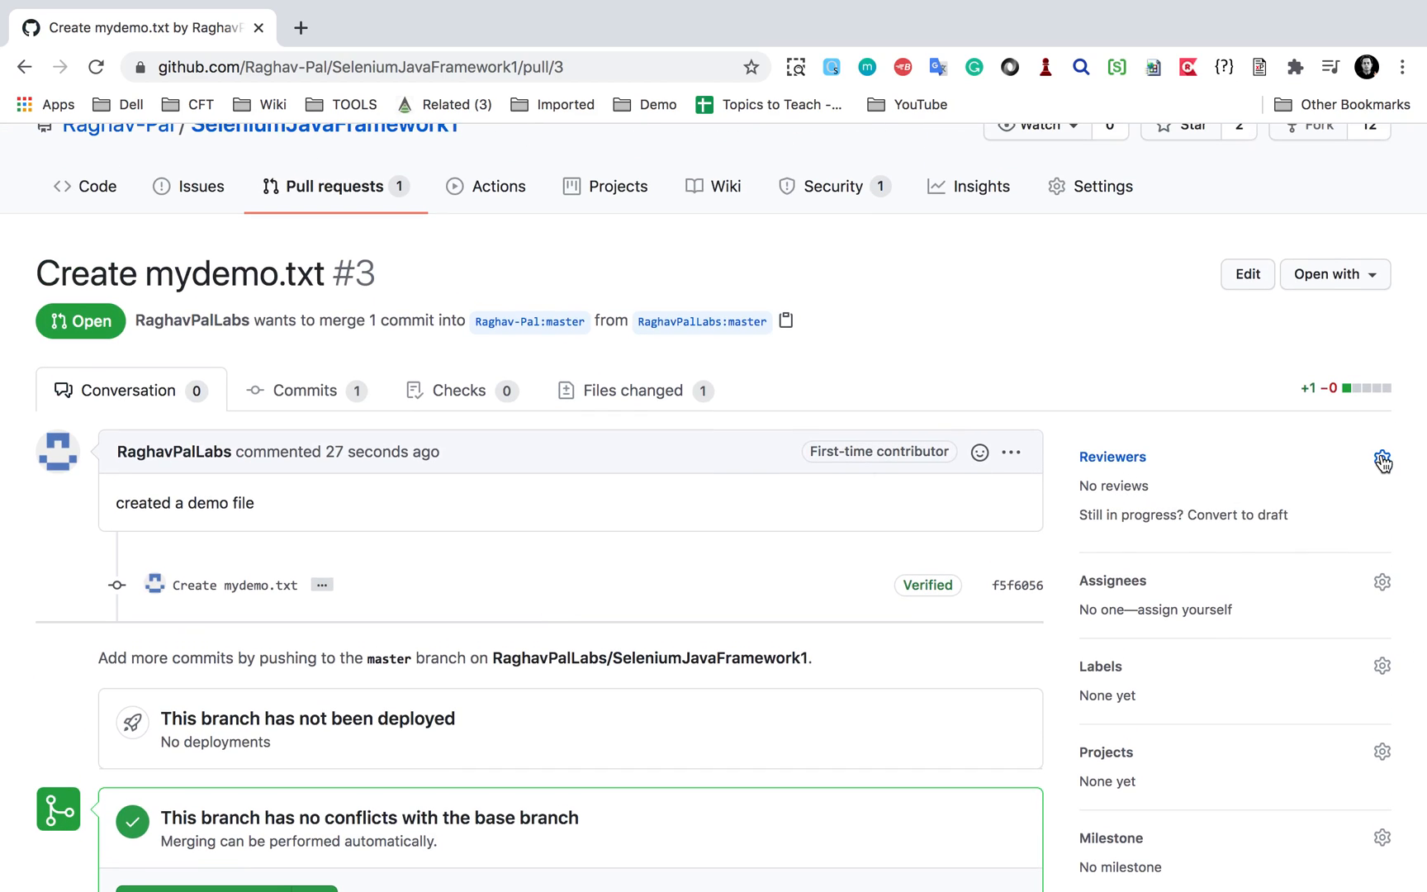
{"action": "left_click", "coordinate": [1381, 458]}
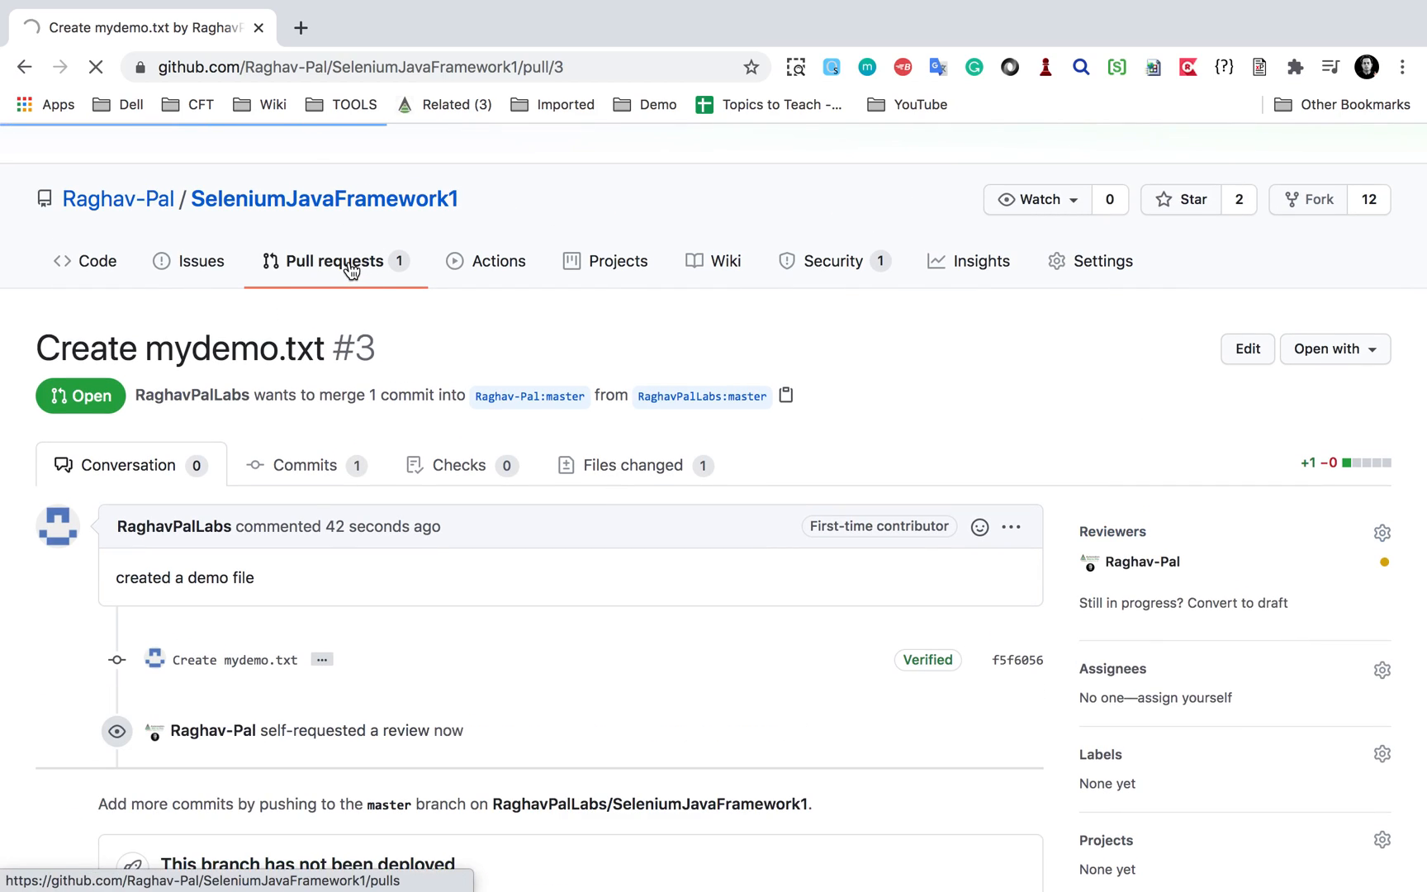
{"action": "left_click", "coordinate": [334, 261]}
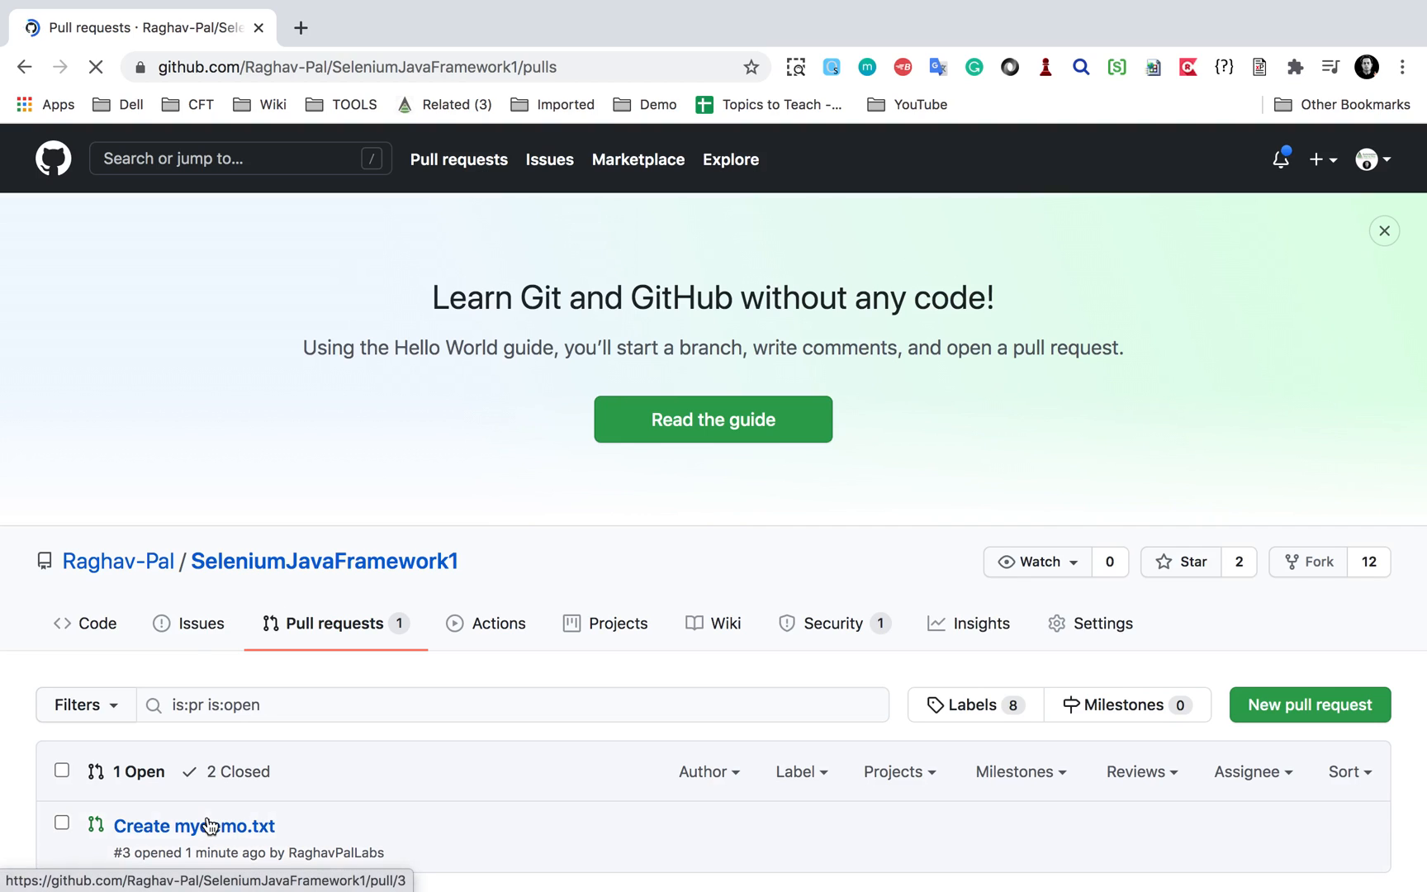
Step: Open pull request #3's changed files with the Finish your review panel showing
{"action": "left_click", "coordinate": [193, 826]}
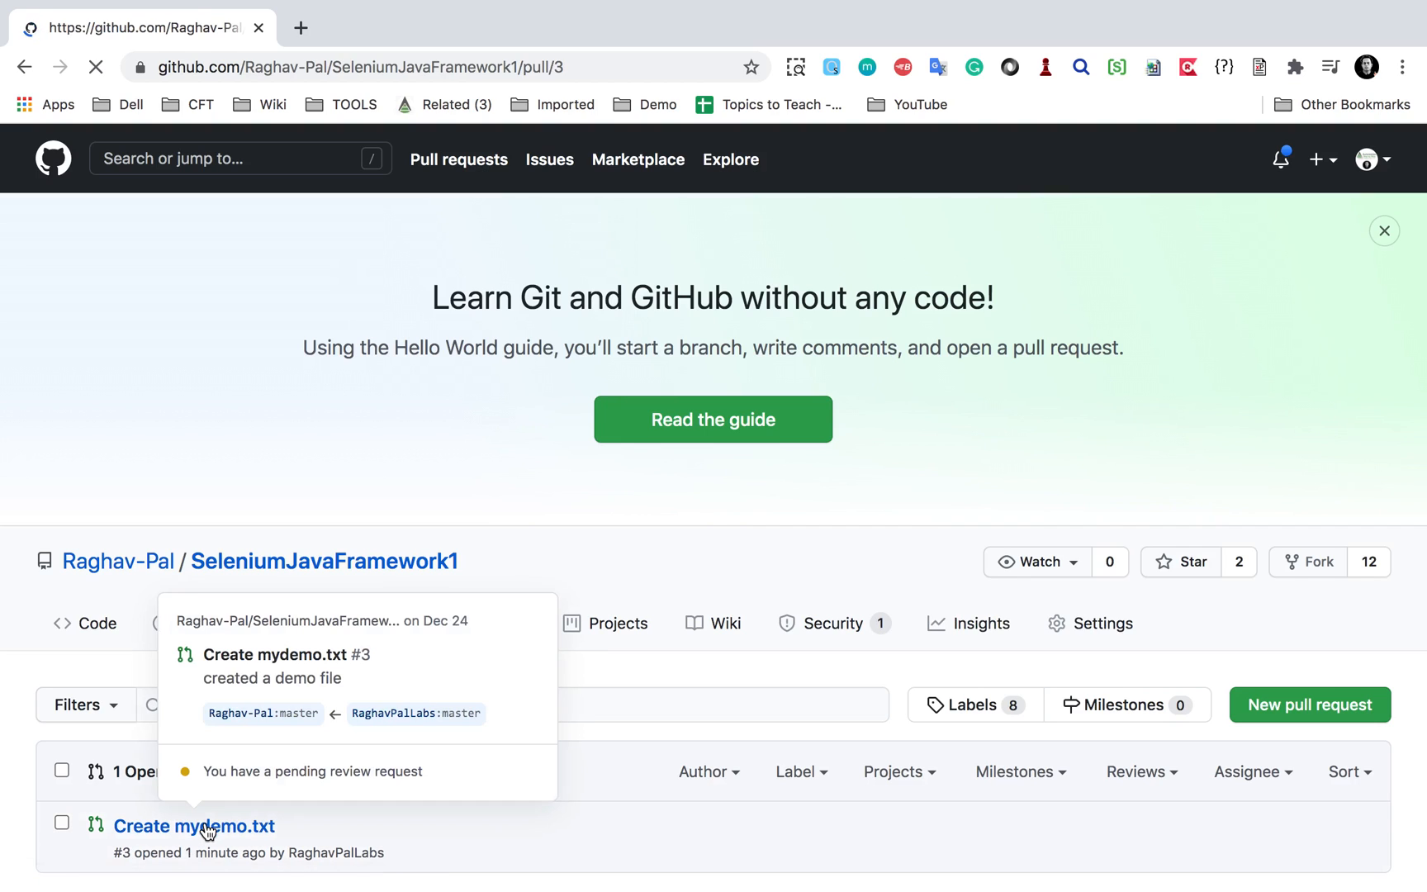
{"action": "left_click", "coordinate": [193, 826]}
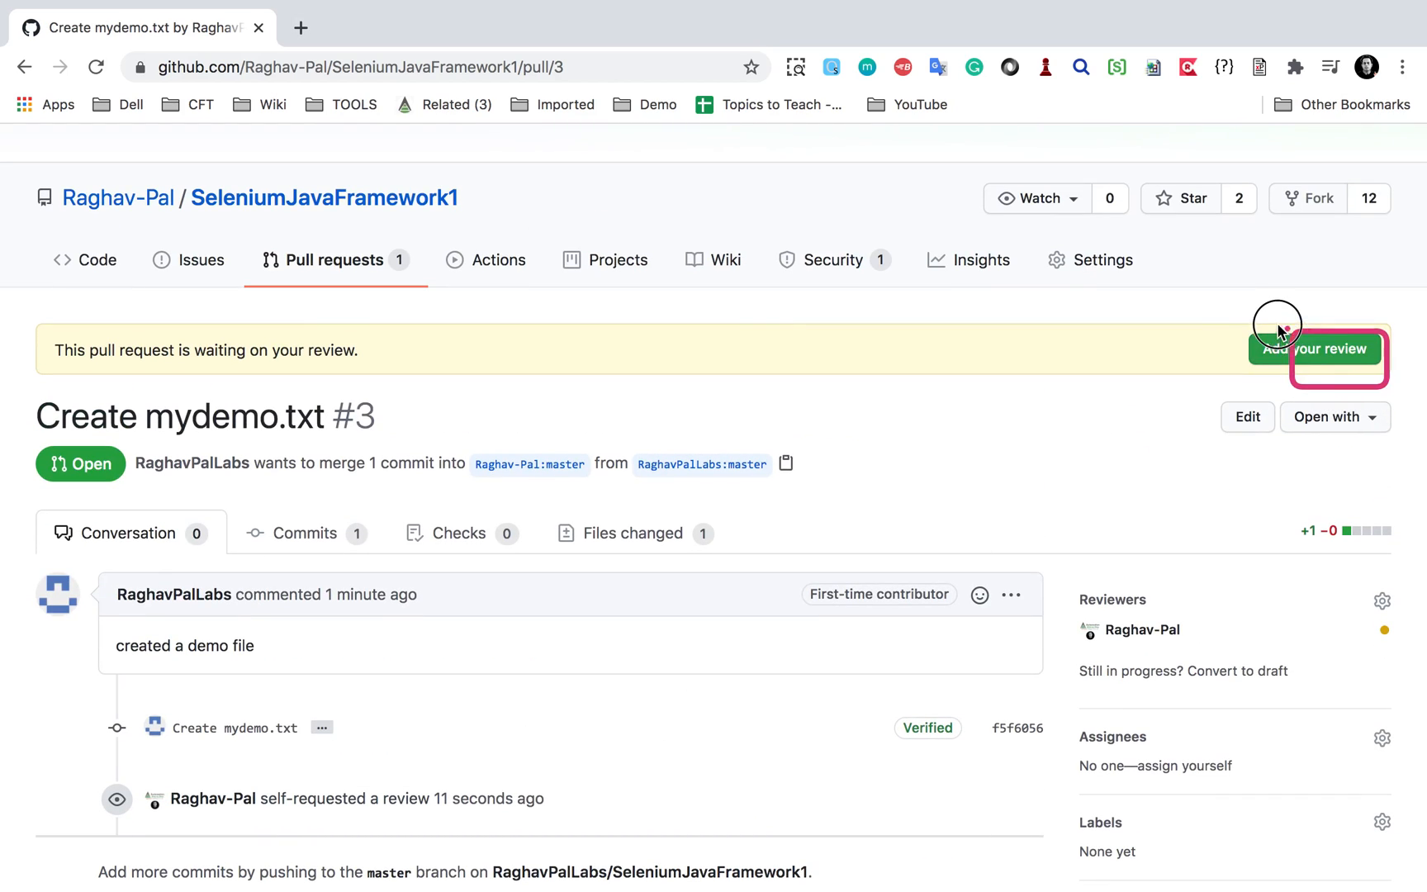
{"action": "left_click", "coordinate": [1314, 348]}
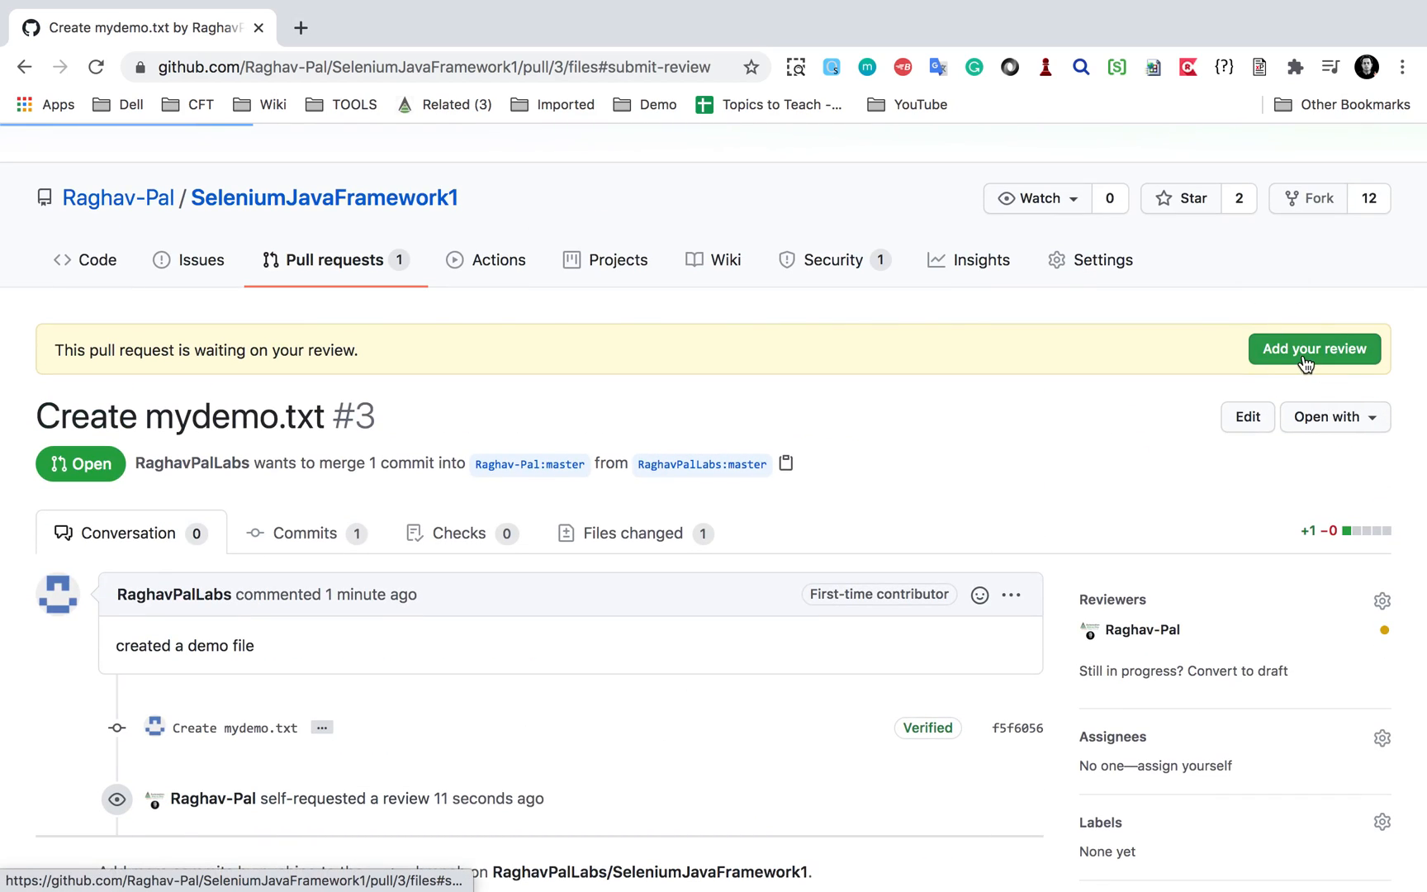
{"action": "left_click", "coordinate": [631, 532]}
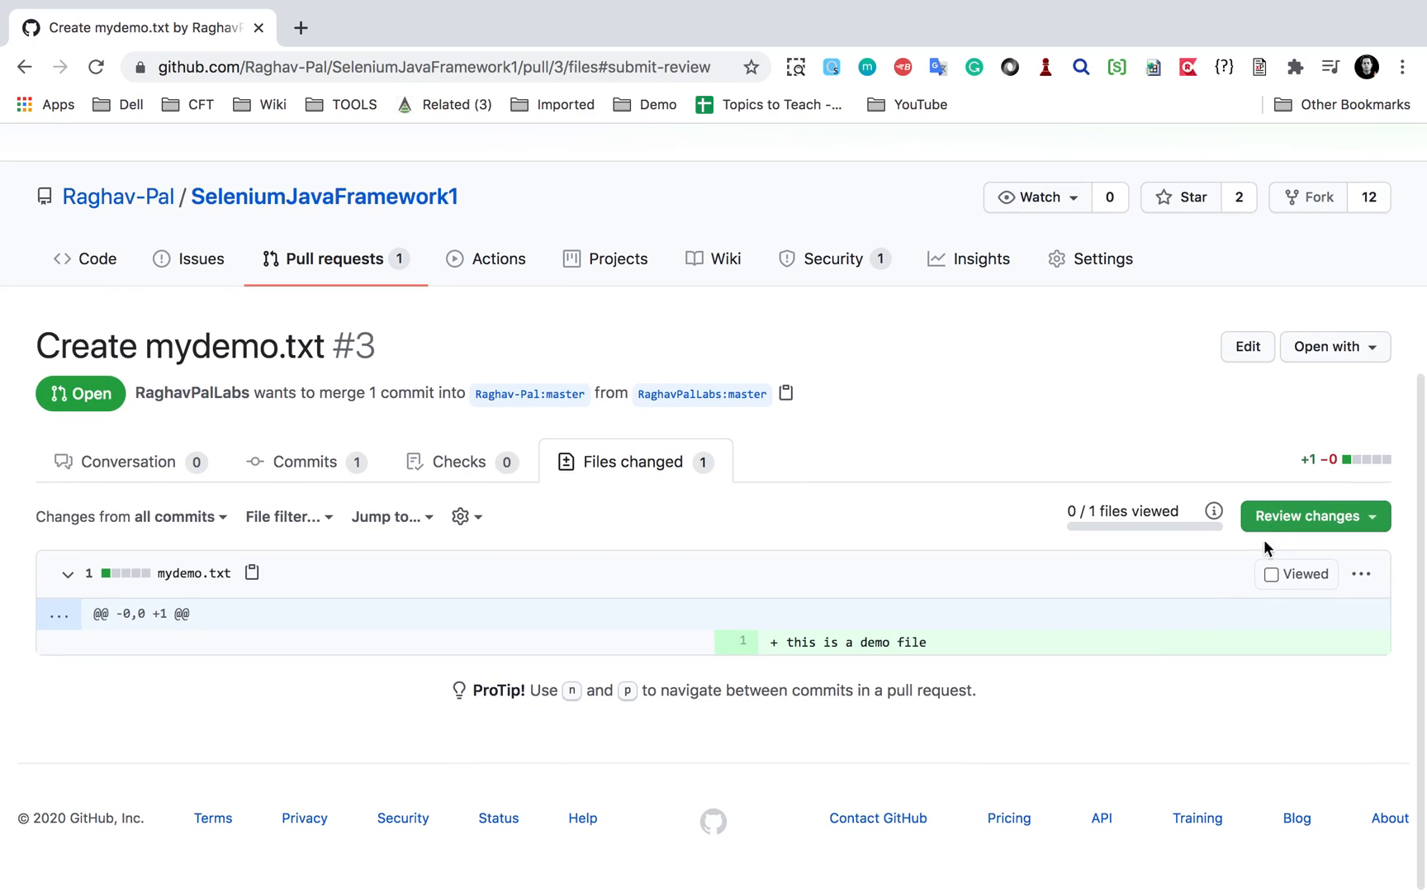
{"action": "left_click", "coordinate": [1307, 516]}
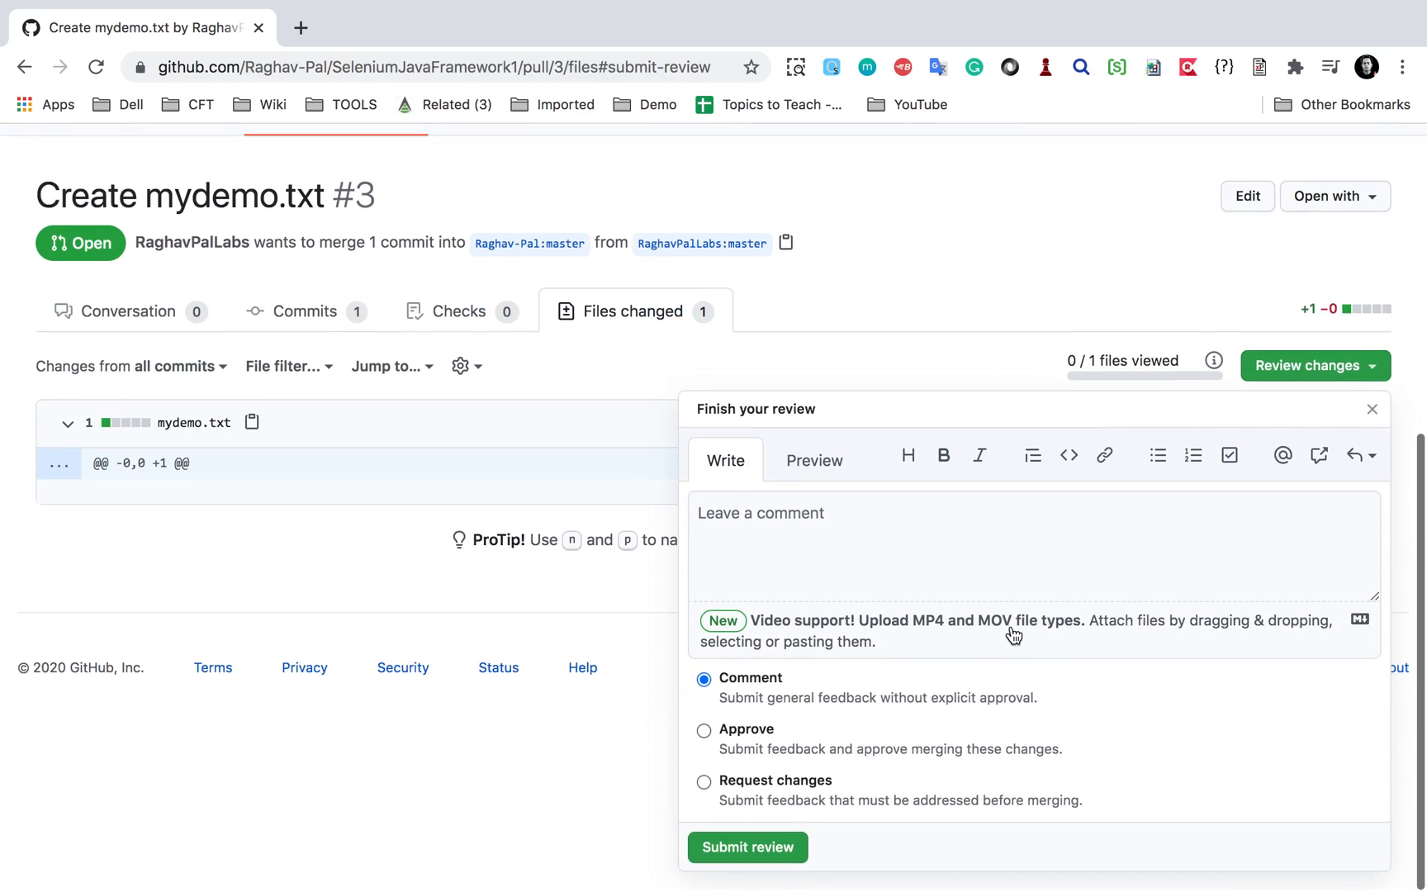